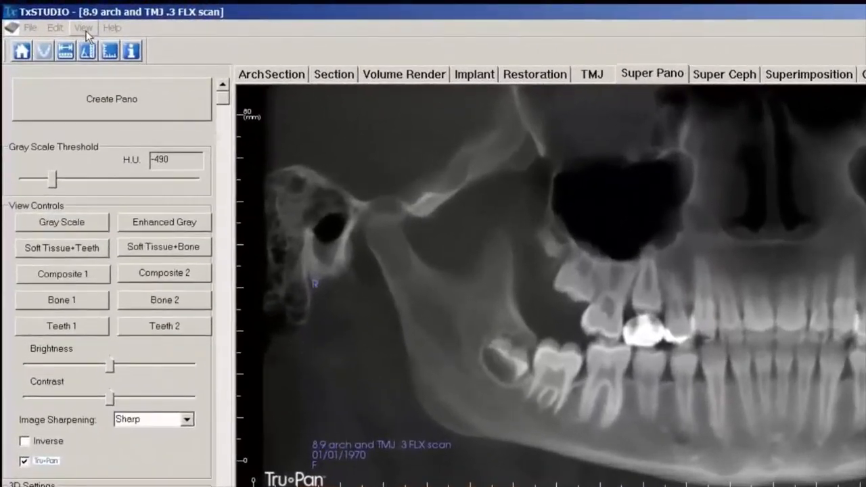
- Start a gallery capture of only the panoramic image
{"action": "left_click", "coordinate": [83, 28]}
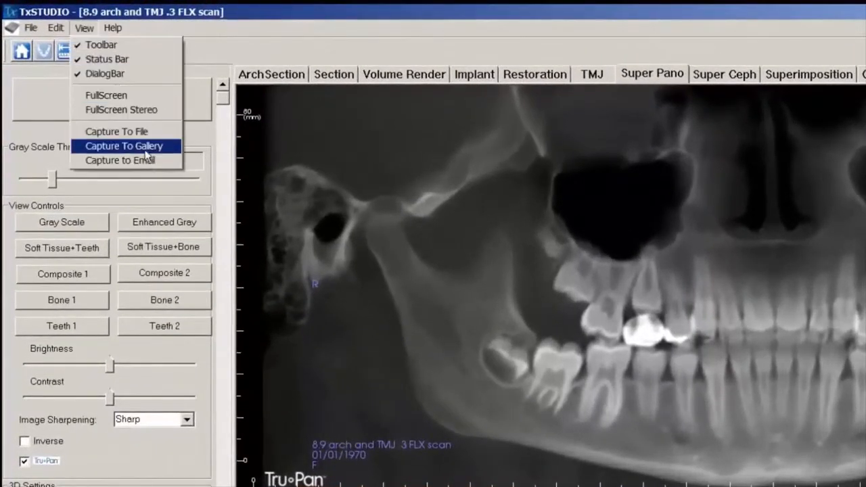
{"action": "left_click", "coordinate": [124, 145]}
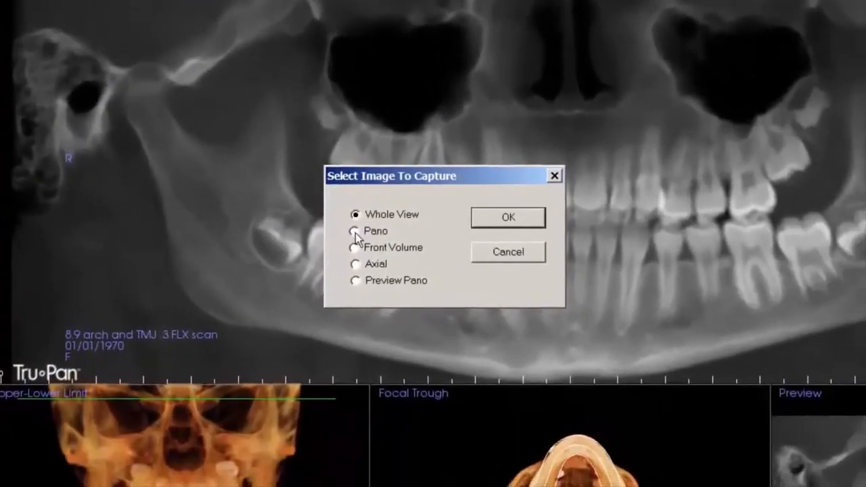
{"action": "left_click", "coordinate": [355, 230]}
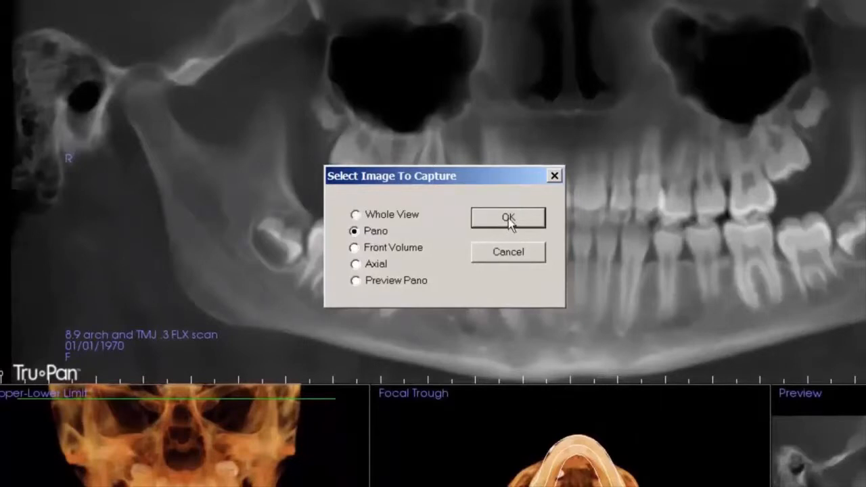
{"action": "left_click", "coordinate": [508, 217]}
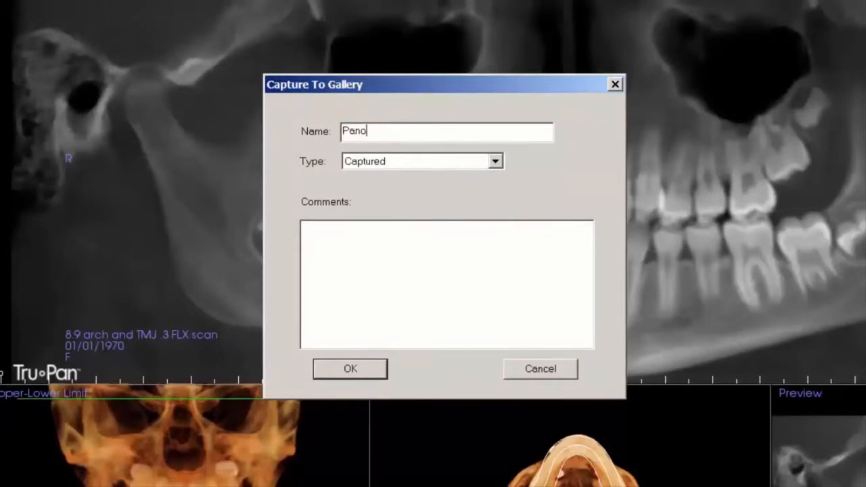
- Name the capture 'Panoramic', keep type Captured, and comment 'Panoramic Initial Visit'
{"action": "type", "text": "ramic"}
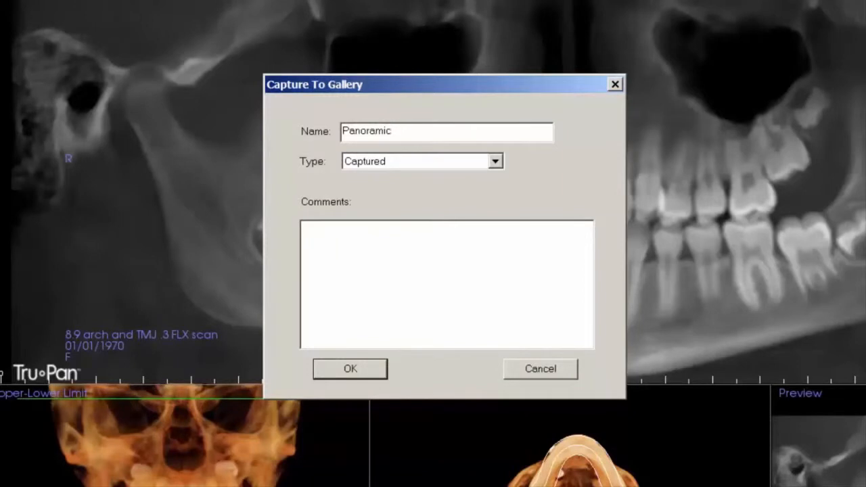
{"action": "left_click", "coordinate": [495, 161]}
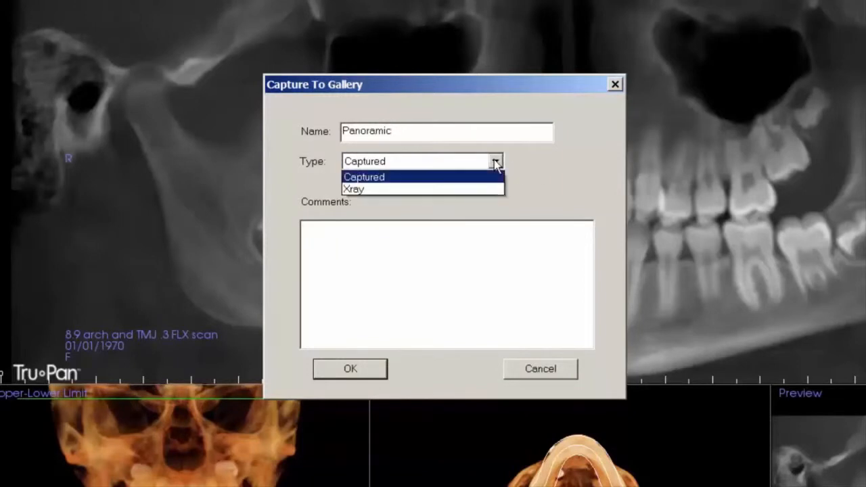
{"action": "mouse_move", "coordinate": [403, 190]}
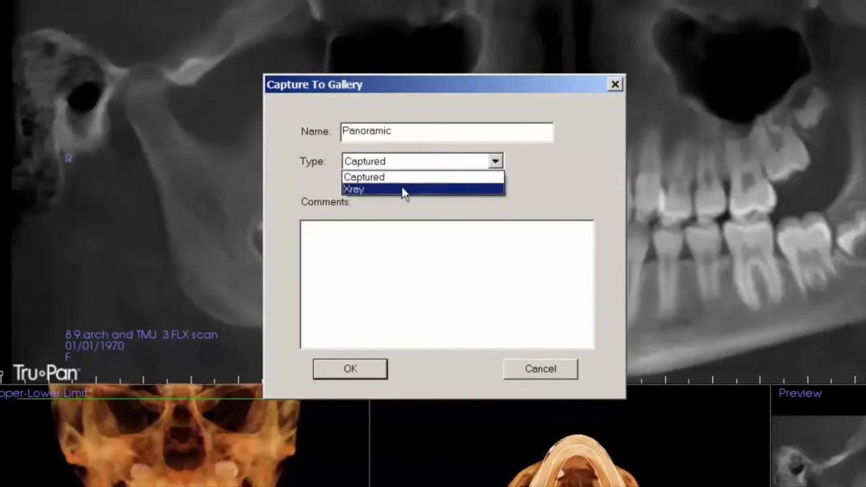
{"action": "left_click", "coordinate": [353, 189]}
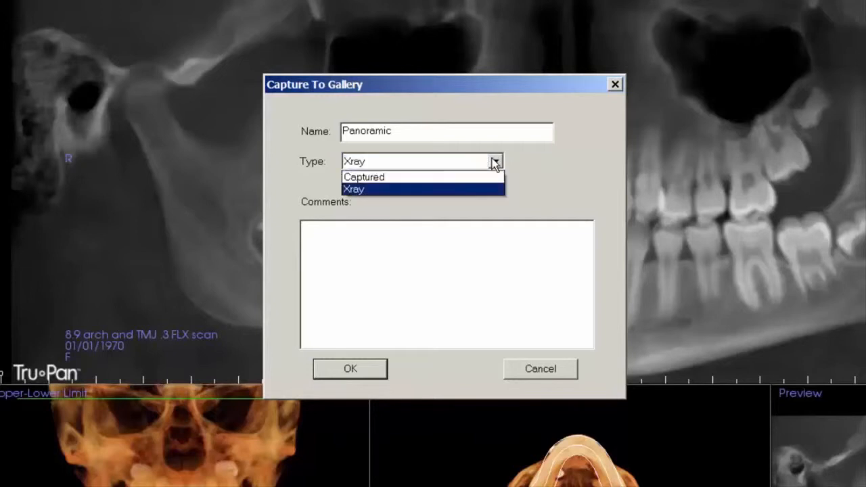
{"action": "left_click", "coordinate": [364, 176]}
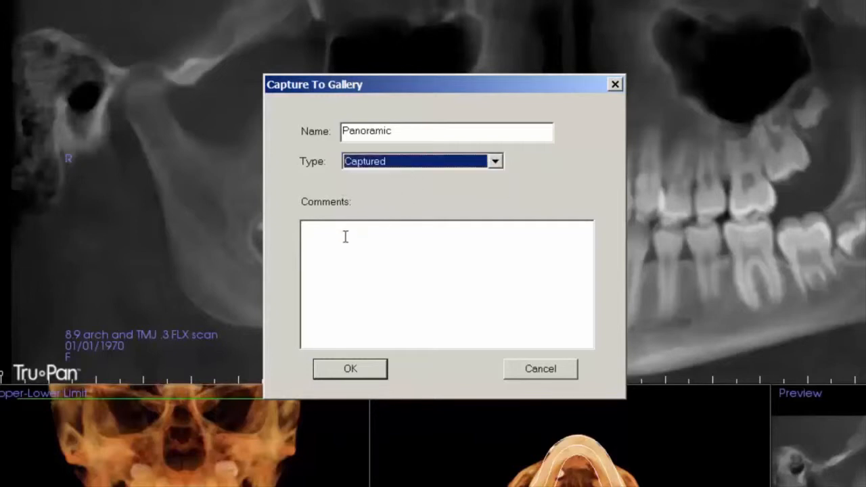
{"action": "type", "text": "P"}
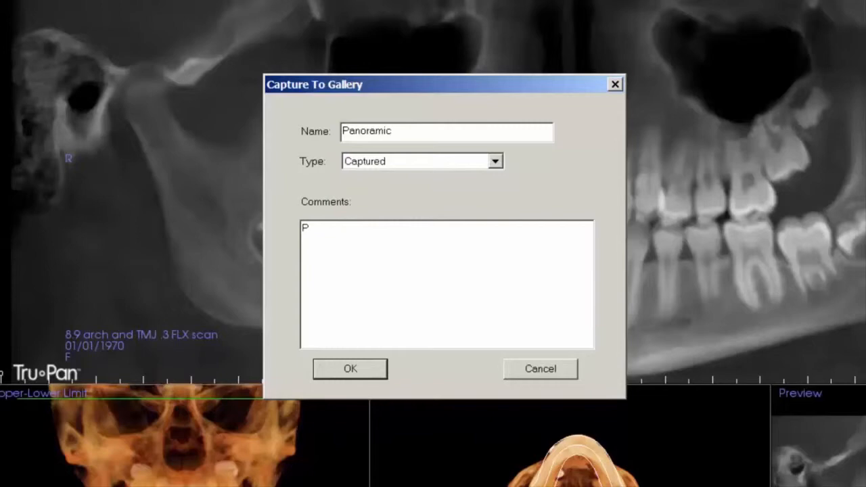
{"action": "type", "text": "anoramic Initia"}
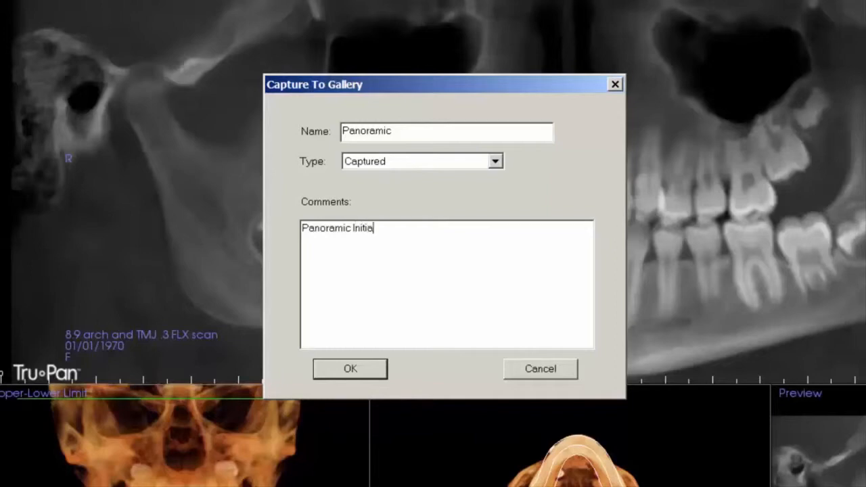
{"action": "type", "text": "l Visit"}
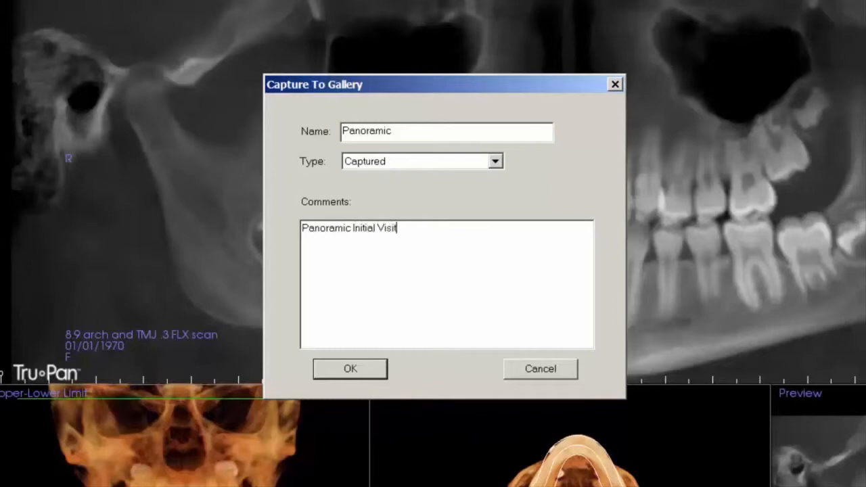
- Save the capture to the gallery and view the Ceph, Axial and Pano images
{"action": "left_click", "coordinate": [350, 369]}
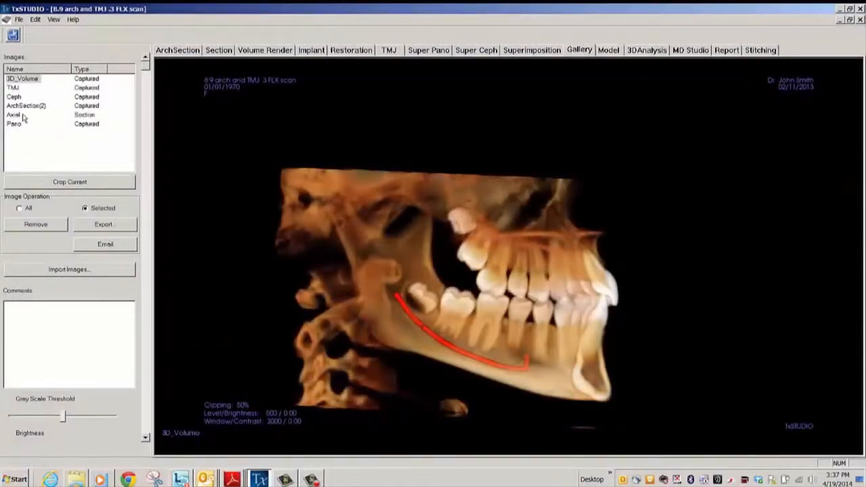
{"action": "left_click", "coordinate": [12, 87]}
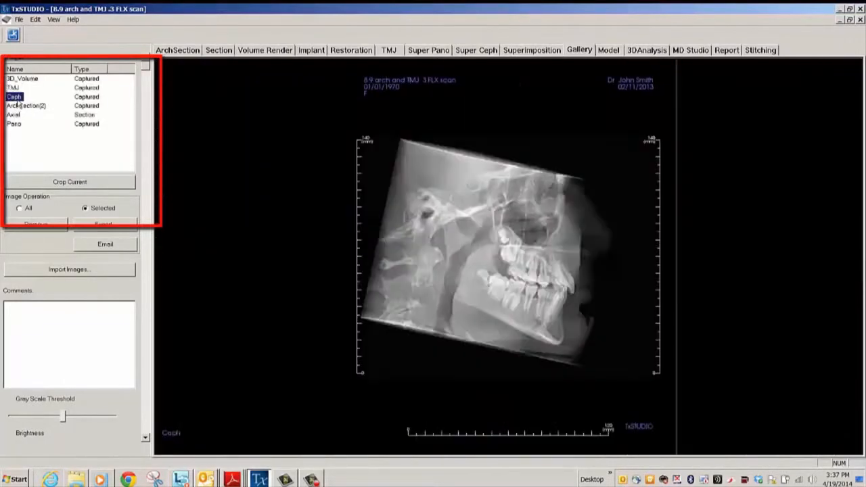
{"action": "left_click", "coordinate": [27, 105]}
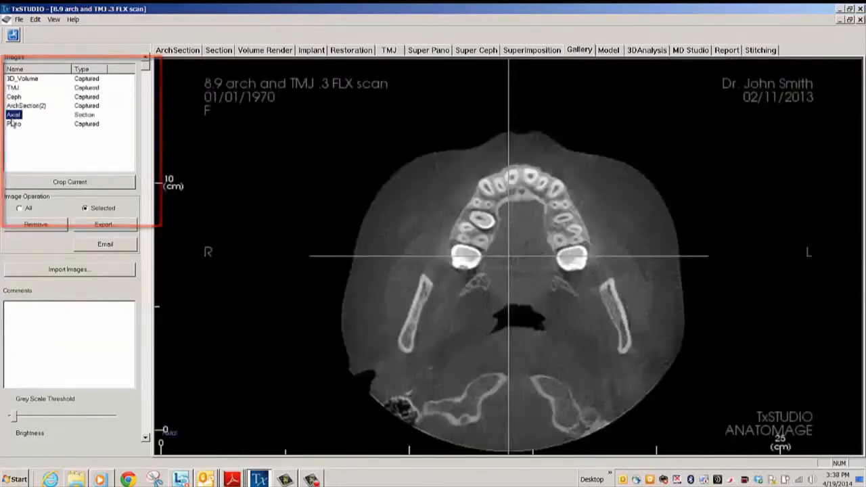
{"action": "left_click", "coordinate": [14, 124]}
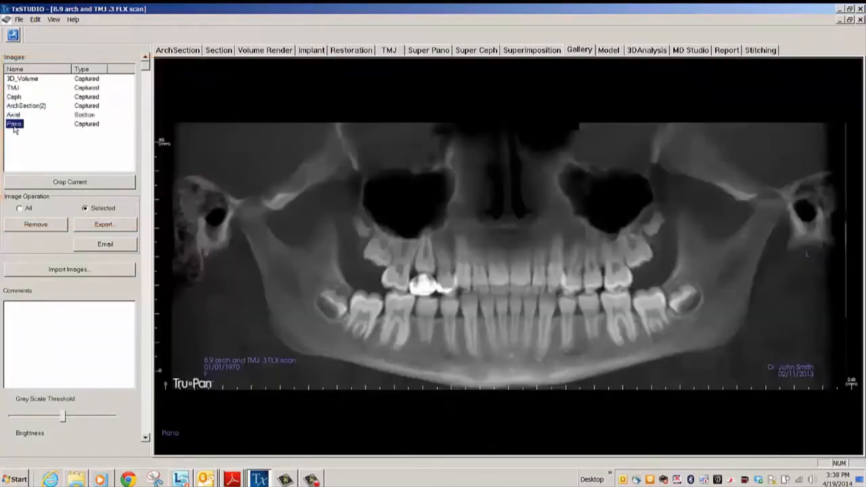
- Rename the Pano gallery image to 'Panoramic'
{"action": "double_click", "coordinate": [13, 124]}
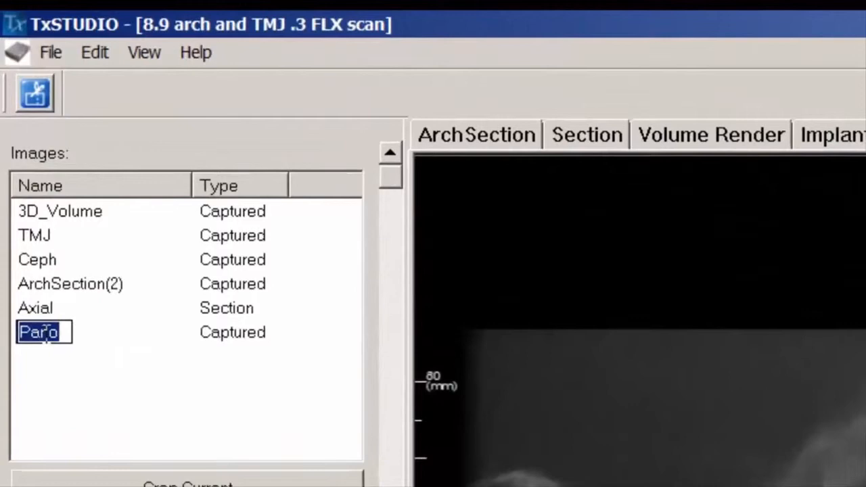
{"action": "type", "text": "Pano"}
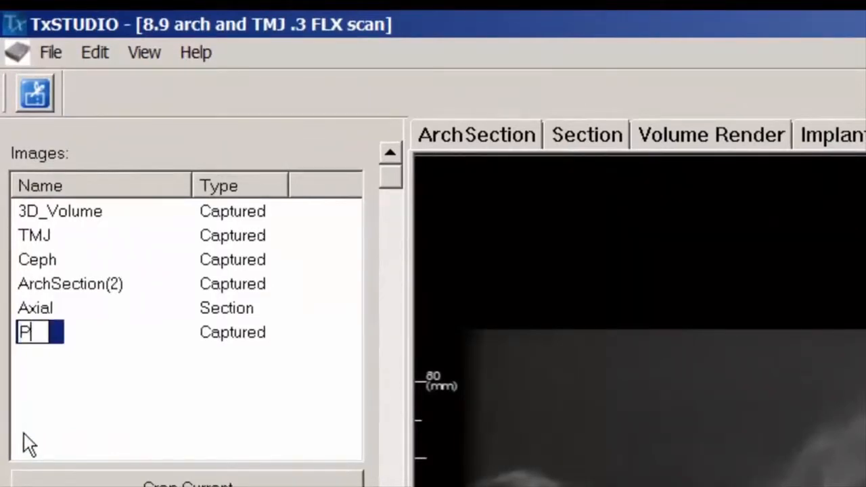
{"action": "type", "text": "anoramic"}
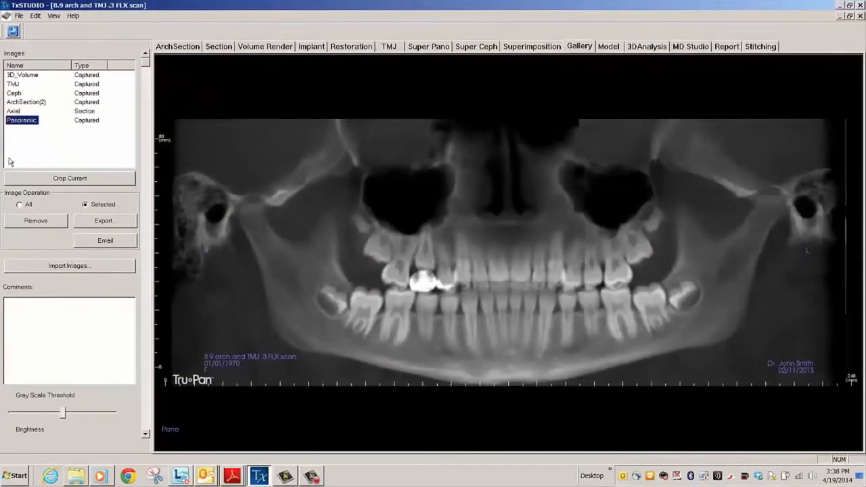
- Display the ArchSection(2) gallery image with its saved comment
{"action": "left_click", "coordinate": [26, 101]}
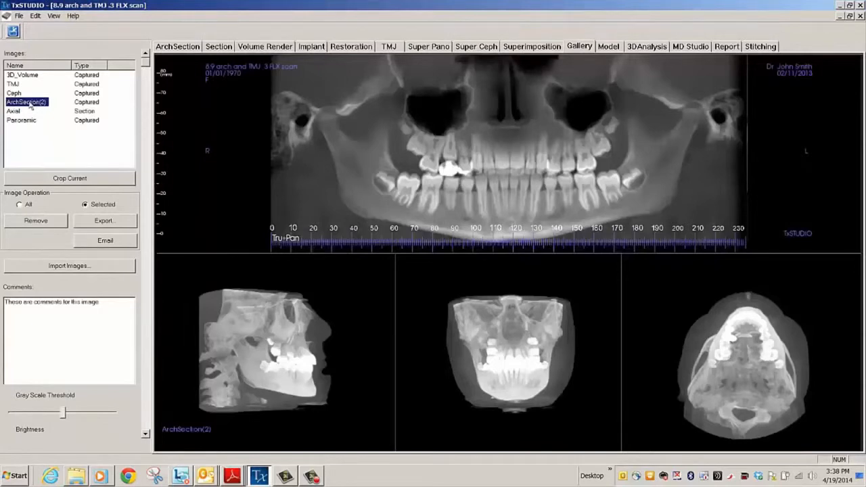
{"action": "mouse_move", "coordinate": [48, 168]}
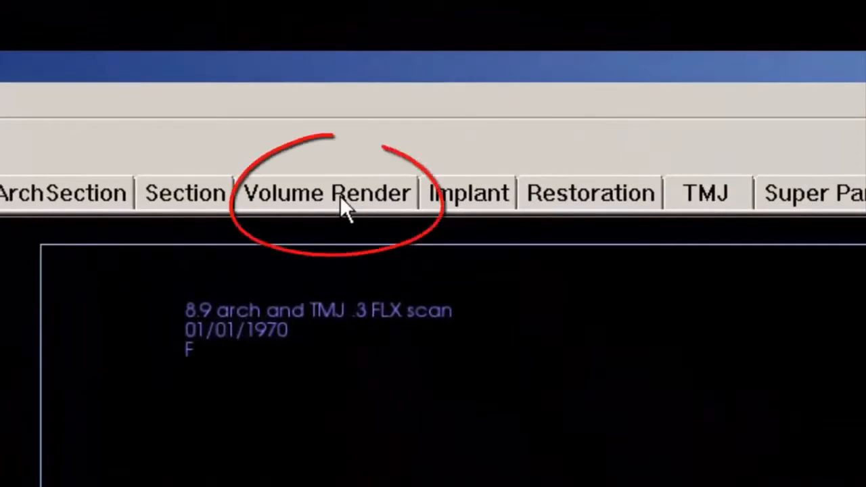
- Switch to Volume Render and sculpt away the cervical spine behind the jaw
{"action": "left_click", "coordinate": [326, 193]}
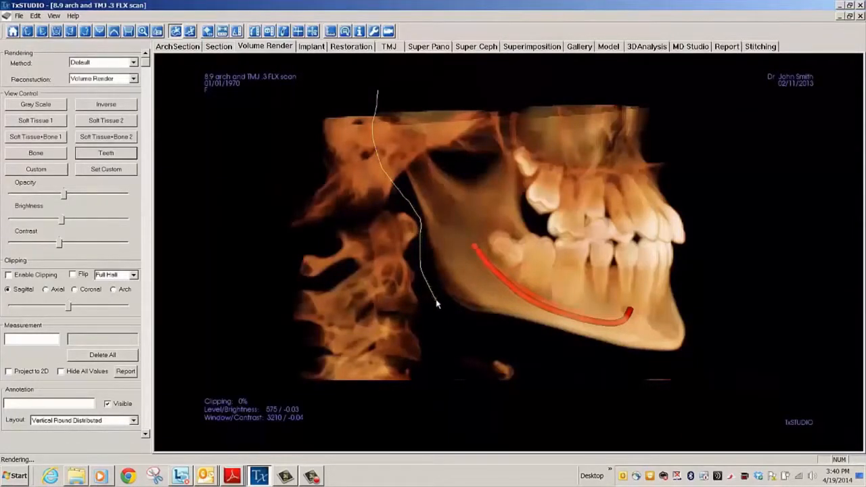
{"action": "left_click_drag", "start_coordinate": [437, 305], "coordinate": [602, 355]}
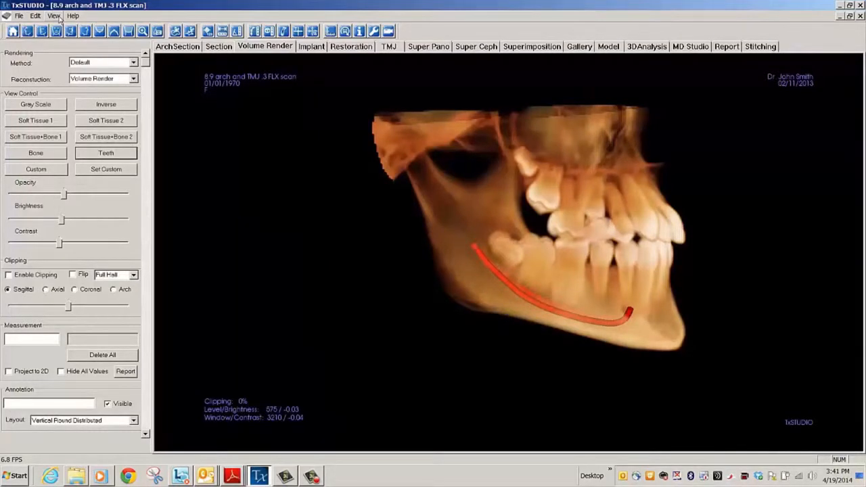
- Capture the 3D view as 3D_Volume(1), commented 'Image with Hyoid Bone & Spine removed'
{"action": "left_click", "coordinate": [54, 16]}
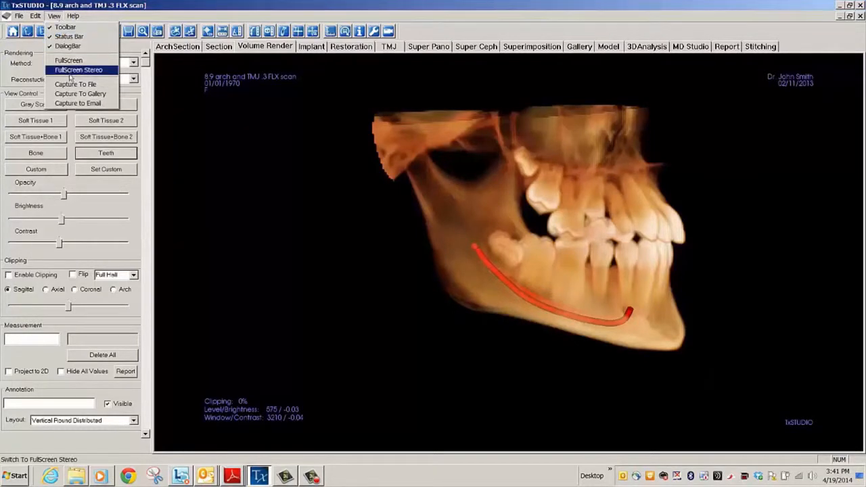
{"action": "left_click", "coordinate": [80, 94]}
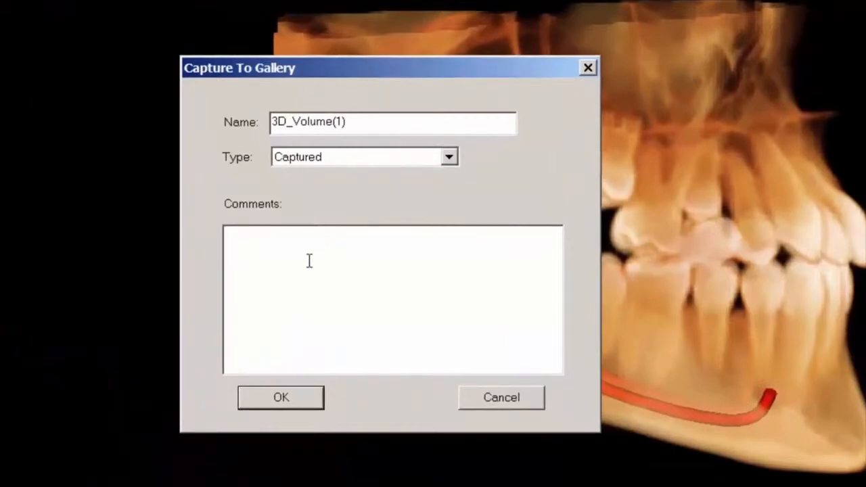
{"action": "type", "text": "Im"}
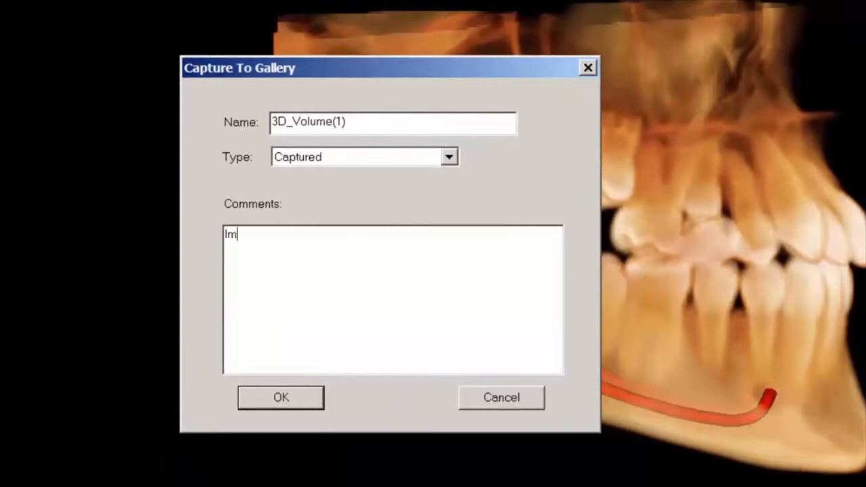
{"action": "type", "text": "age with"}
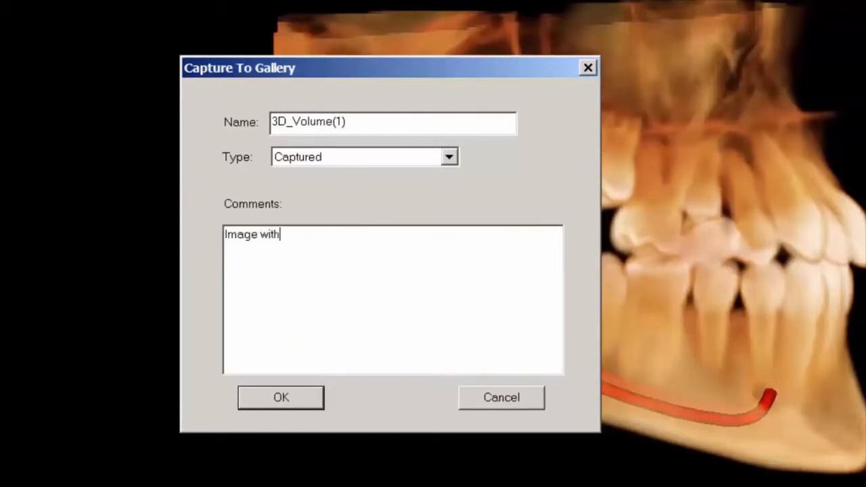
{"action": "type", "text": "Hyo"}
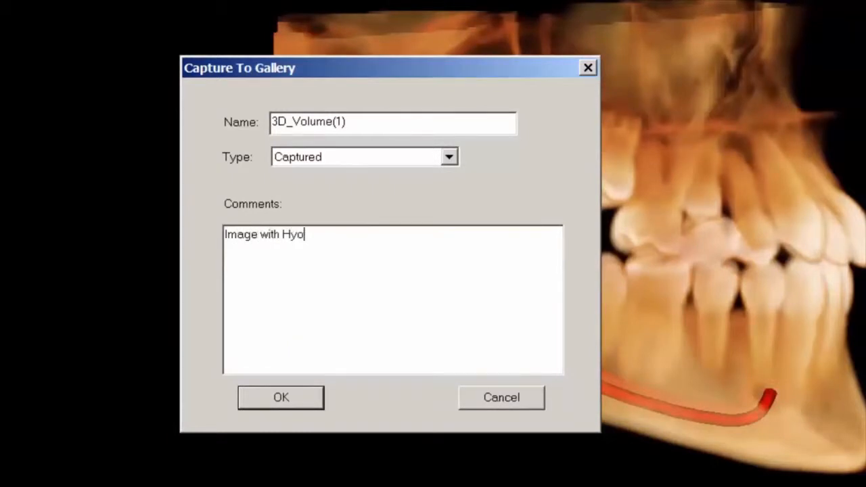
{"action": "type", "text": "id B"}
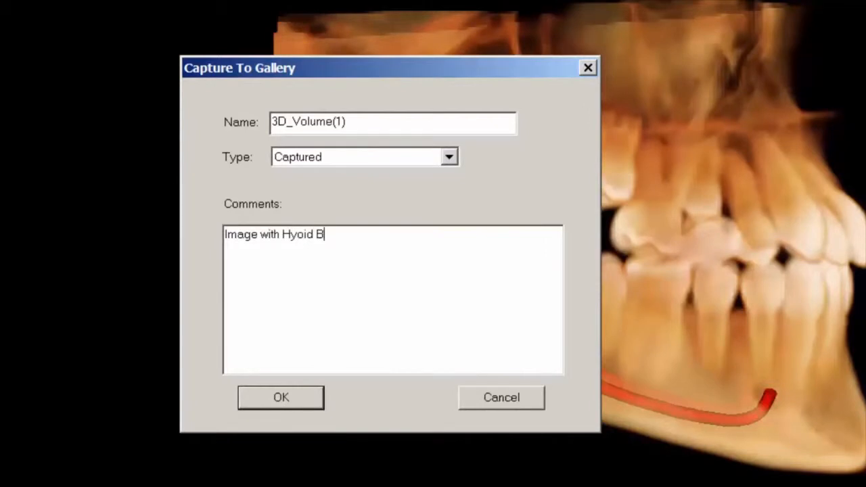
{"action": "type", "text": "one"}
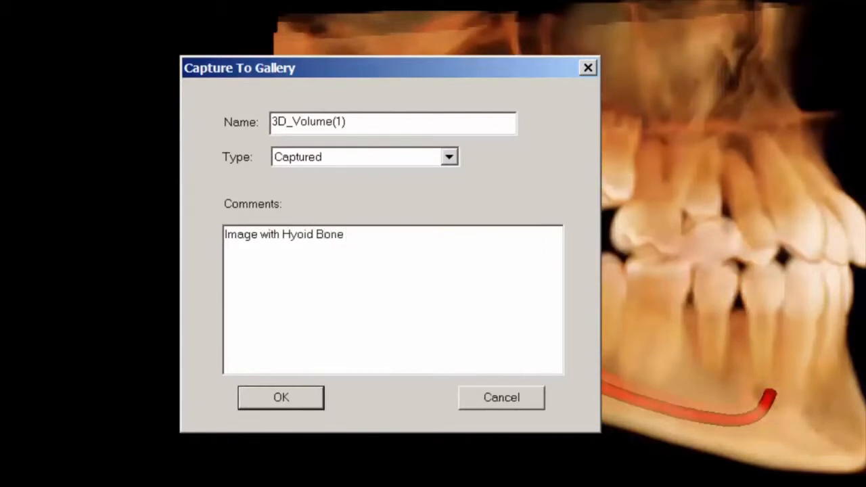
{"action": "type", "text": "& Spine"}
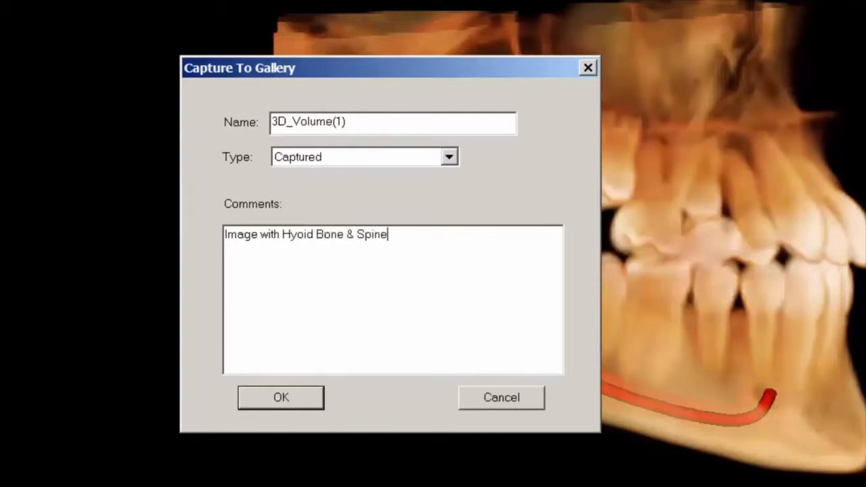
{"action": "type", "text": "remov"}
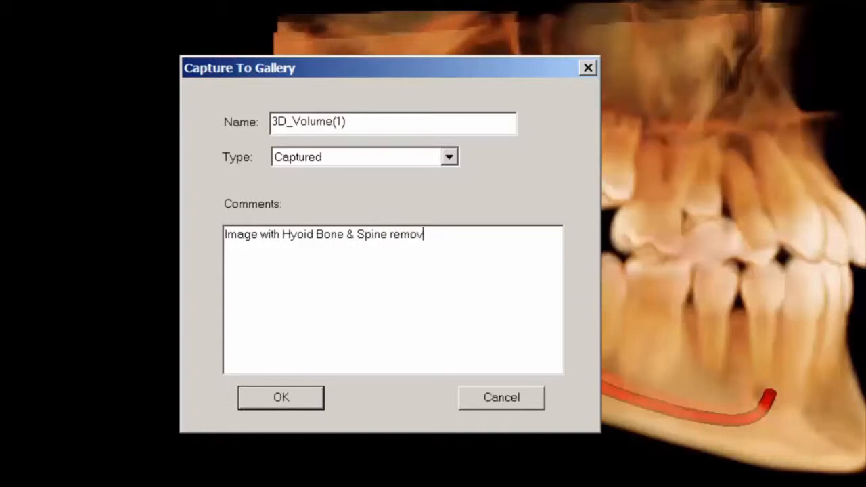
{"action": "type", "text": "ed"}
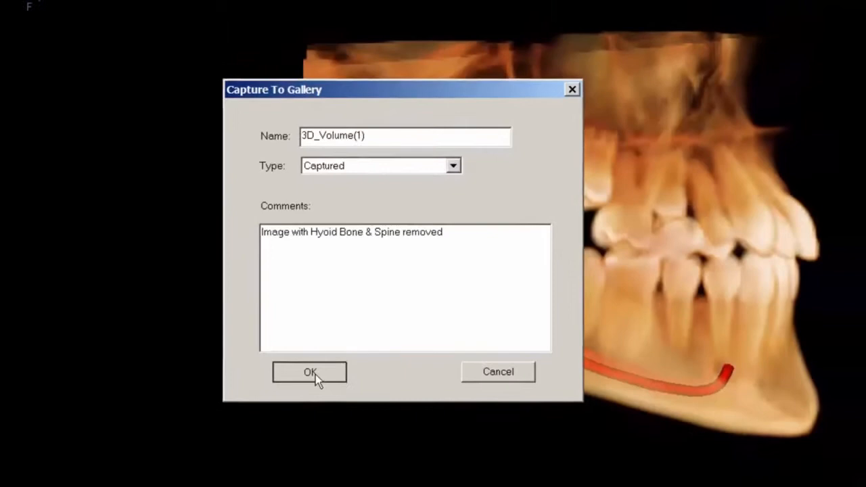
{"action": "left_click", "coordinate": [310, 372]}
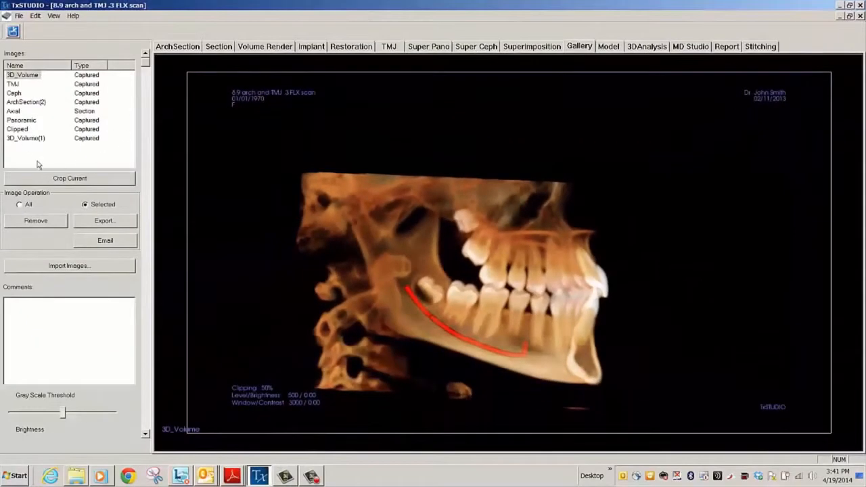
- Select 3D_Volume(1), then select the Axial section image in the gallery
{"action": "left_click", "coordinate": [25, 138]}
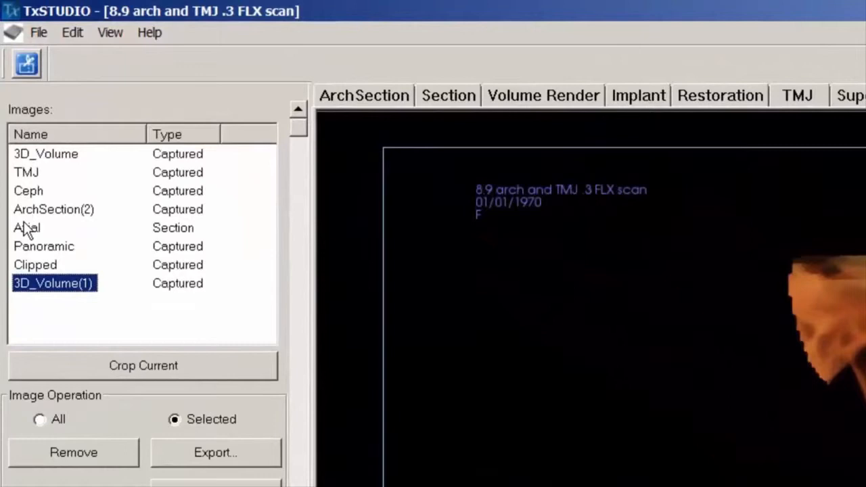
{"action": "left_click", "coordinate": [27, 227]}
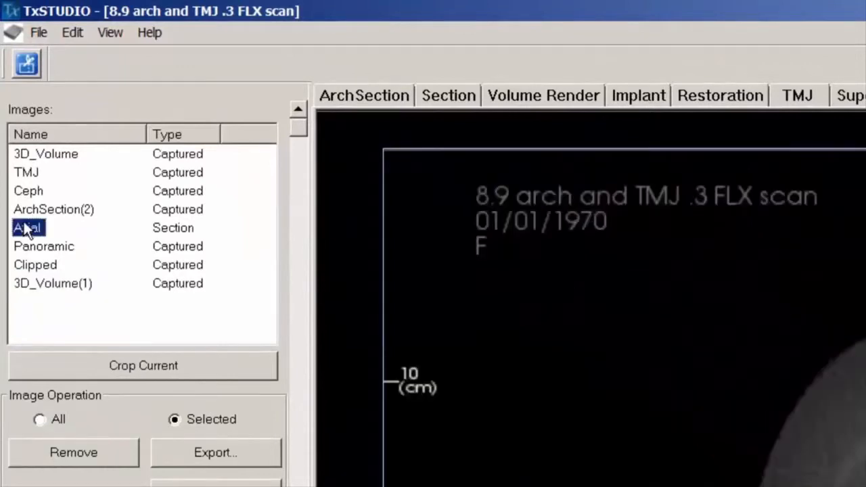
{"action": "mouse_move", "coordinate": [54, 322]}
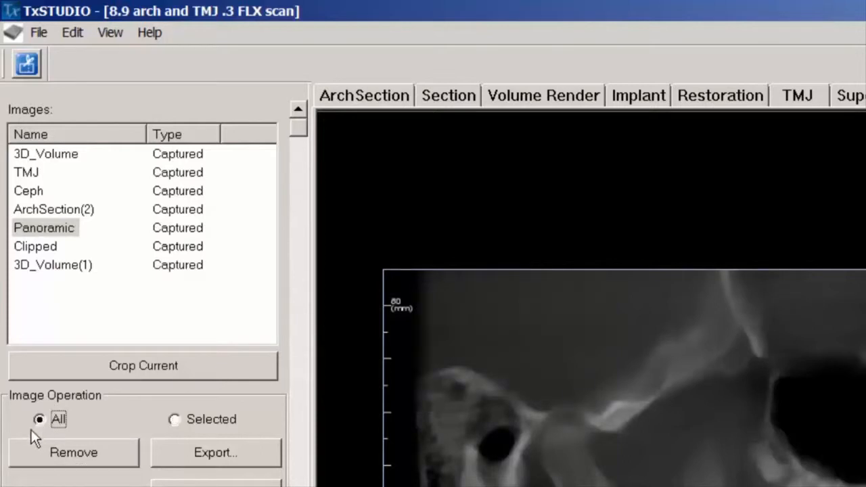
{"action": "mouse_move", "coordinate": [82, 460]}
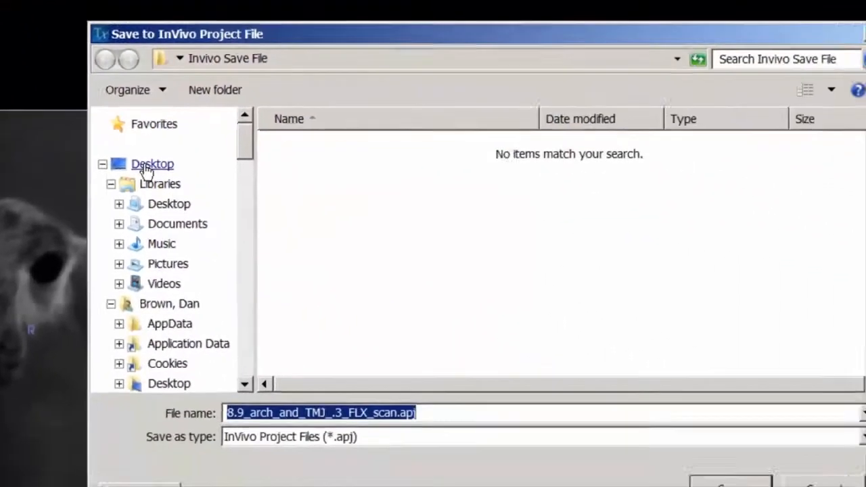
- Save the project as 8.9_arch_and_TMJ_.3_FLX_scan.apj in Desktop SCANS and confirm
{"action": "left_click", "coordinate": [151, 163]}
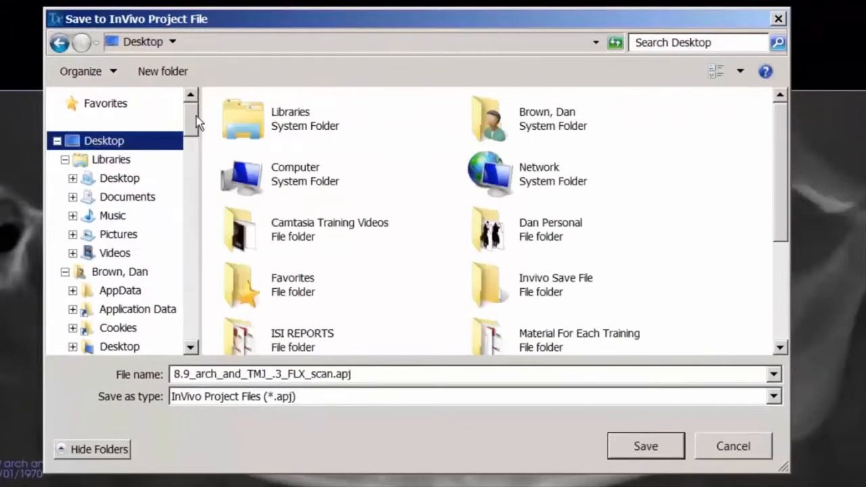
{"action": "scroll", "scroll_direction": "down", "scroll_amount": 3}
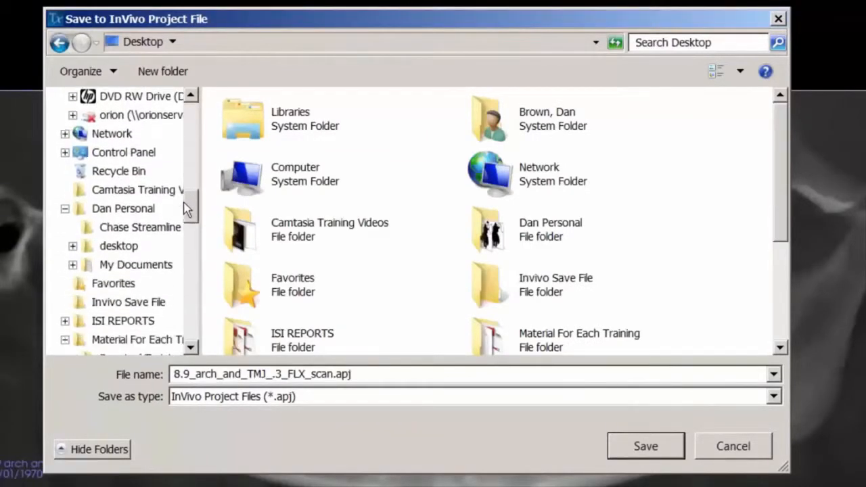
{"action": "scroll", "scroll_direction": "down", "scroll_amount": 3}
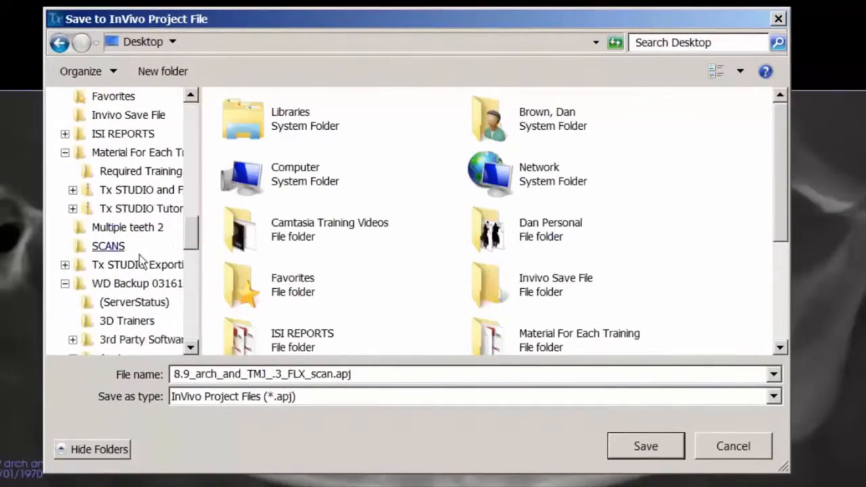
{"action": "left_click", "coordinate": [108, 246]}
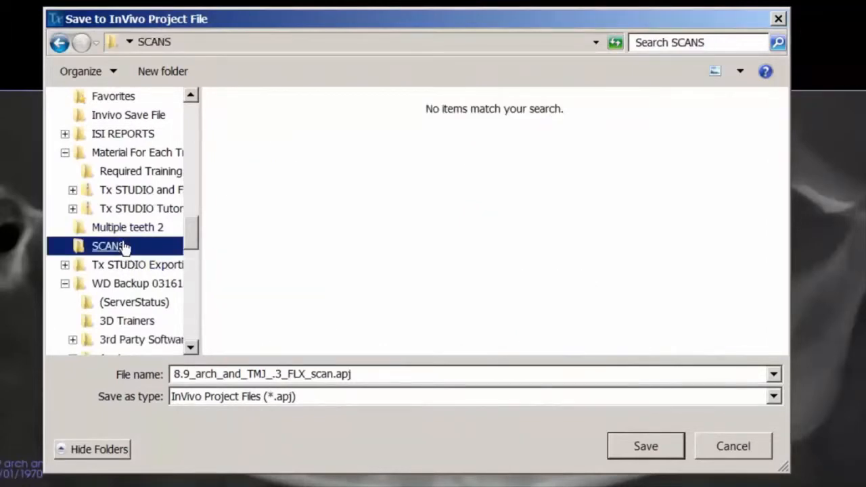
{"action": "mouse_move", "coordinate": [360, 338]}
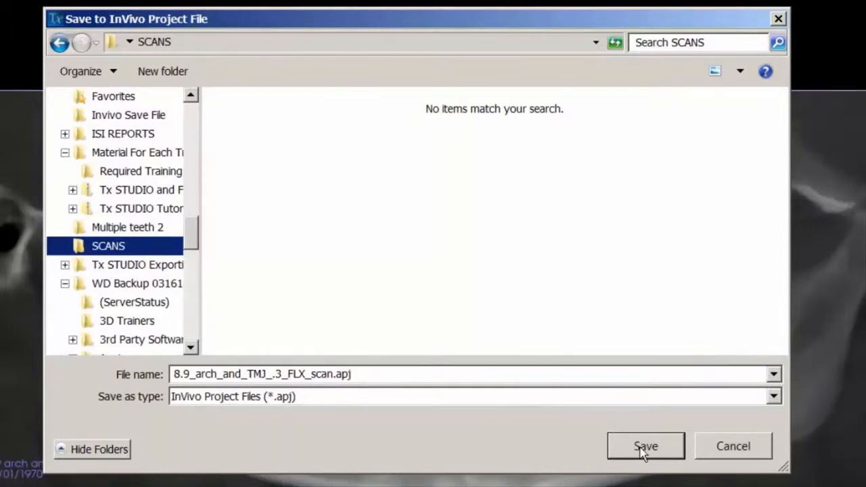
{"action": "left_click", "coordinate": [644, 446]}
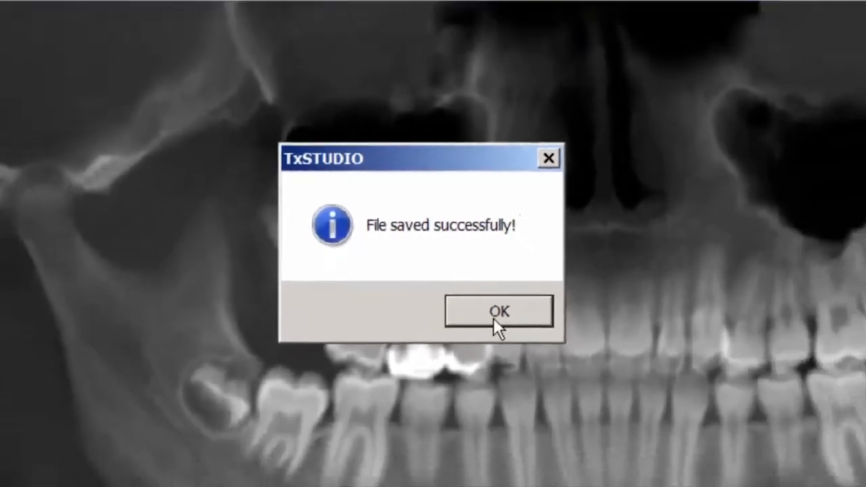
{"action": "left_click", "coordinate": [499, 311]}
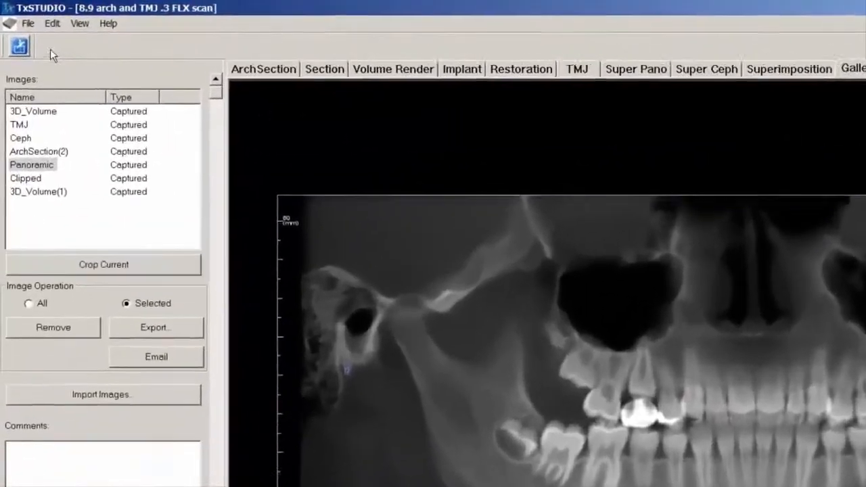
- Save an InVivo copy, 8.9_arch_and_TMJ_.3_FLX_scan.inv, into the Desktop SCANS folder
{"action": "left_click", "coordinate": [28, 23]}
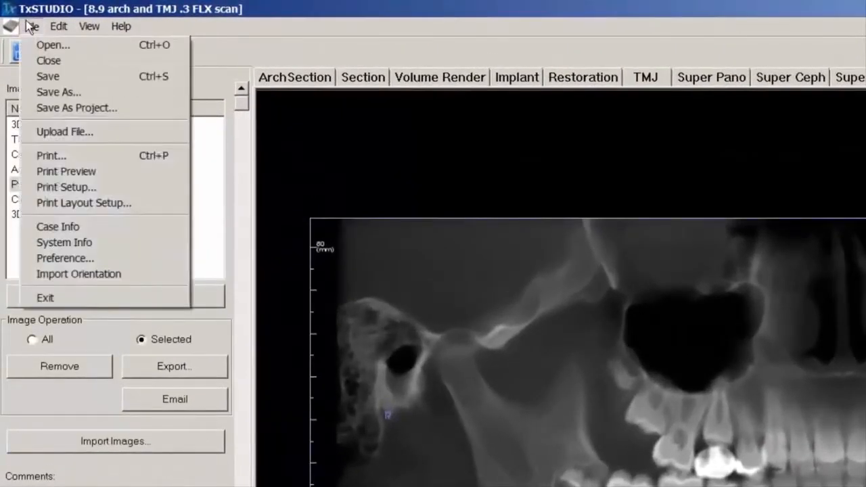
{"action": "left_click", "coordinate": [58, 92]}
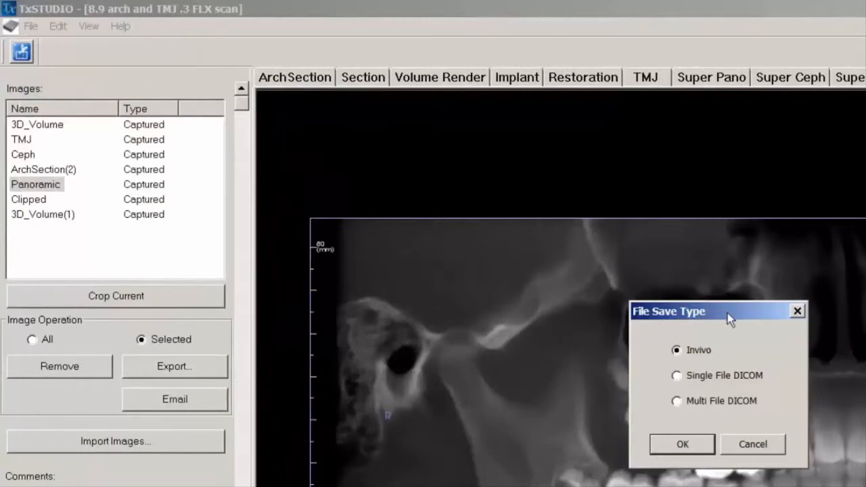
{"action": "mouse_move", "coordinate": [699, 463]}
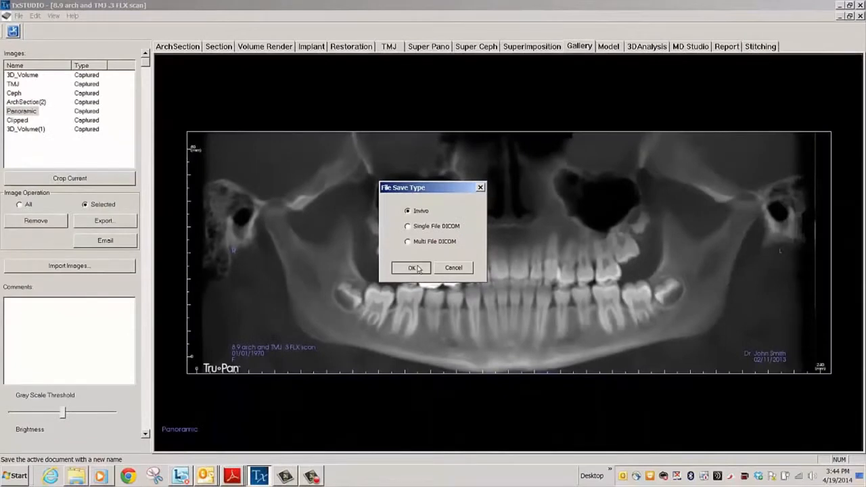
{"action": "left_click", "coordinate": [411, 267]}
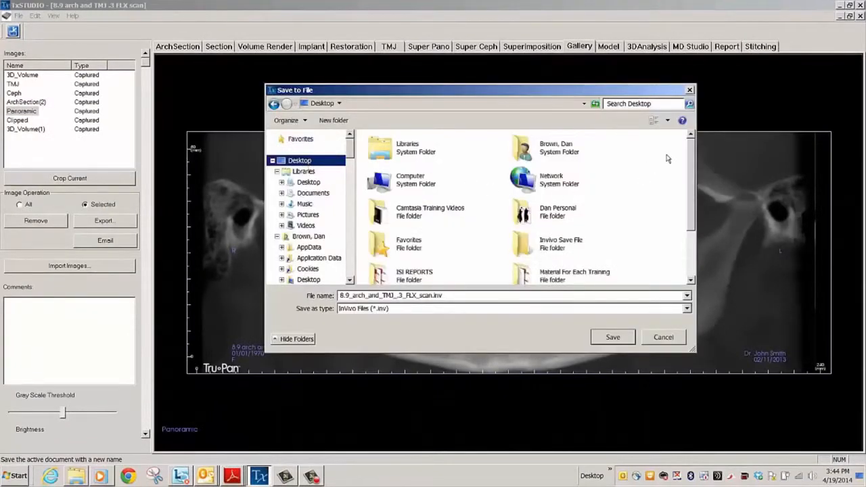
{"action": "scroll", "scroll_direction": "down", "scroll_amount": 3}
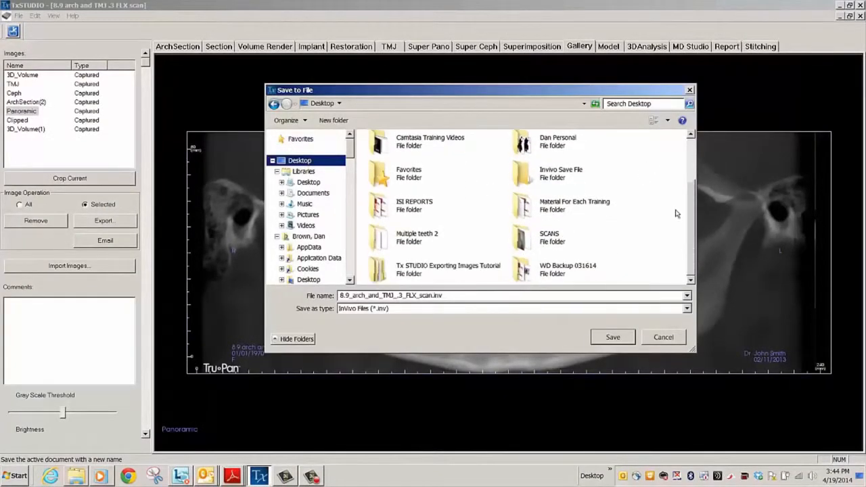
{"action": "double_click", "coordinate": [549, 236]}
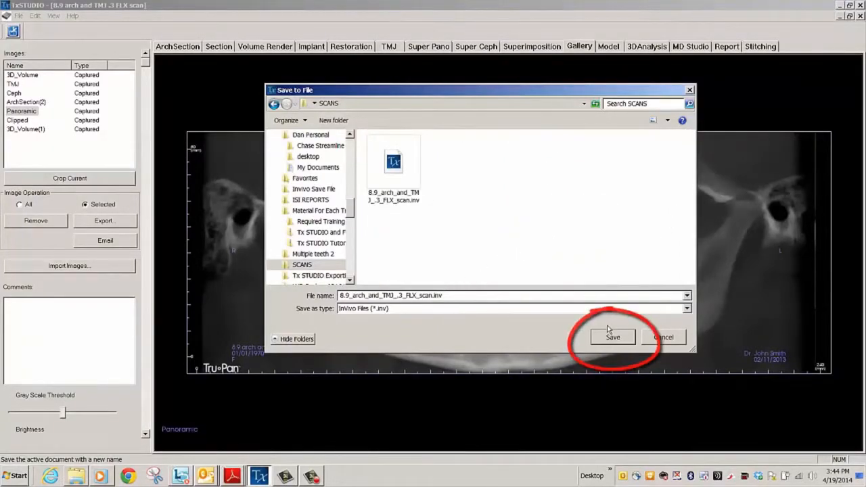
{"action": "left_click", "coordinate": [613, 337]}
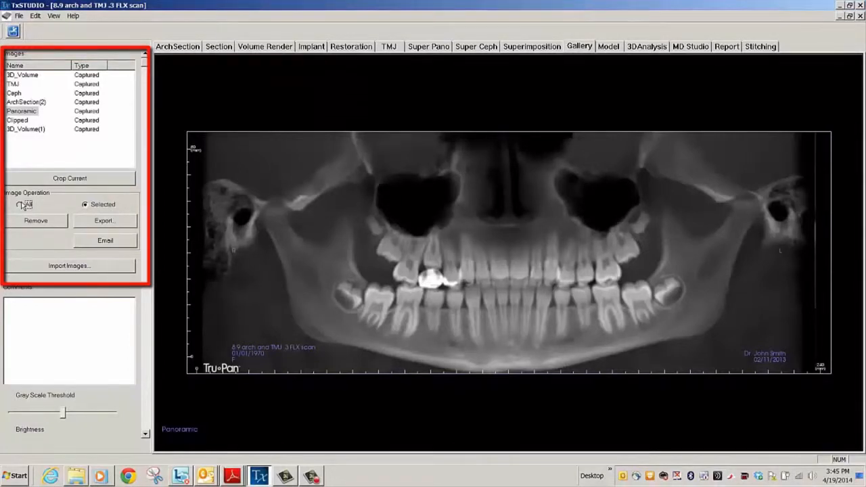
- Export all gallery images as JPG into SCANS and dismiss the success message
{"action": "left_click", "coordinate": [21, 205]}
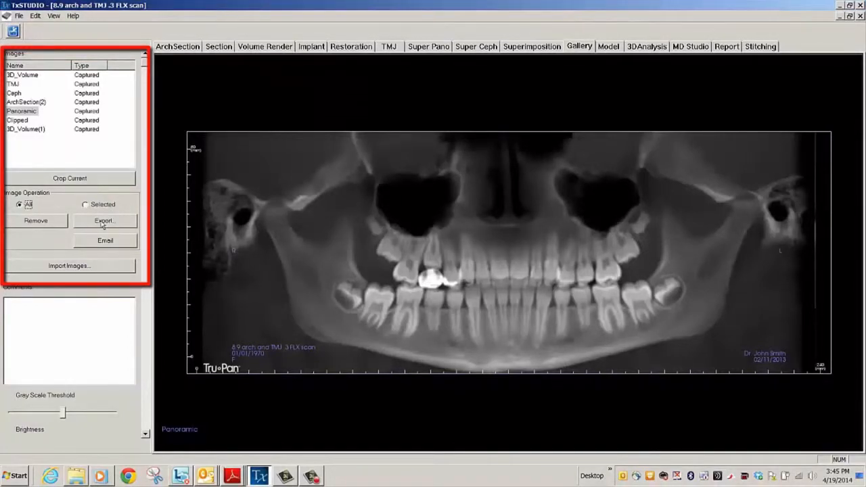
{"action": "left_click", "coordinate": [104, 220]}
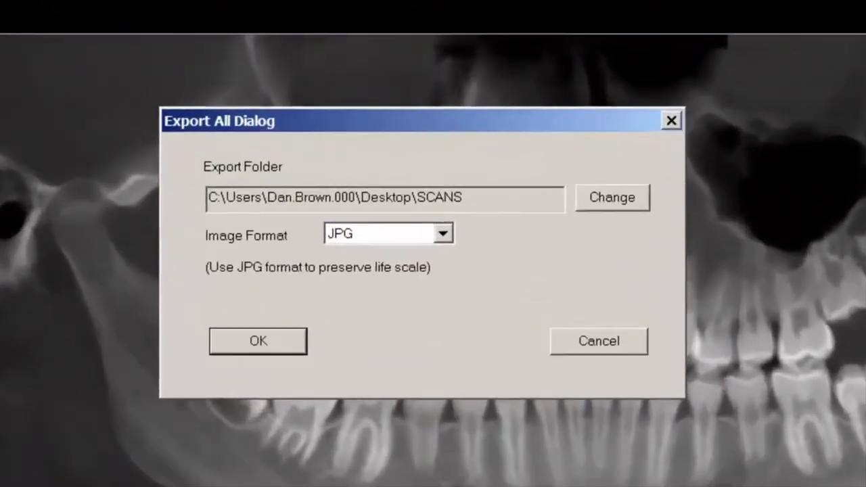
{"action": "mouse_move", "coordinate": [471, 189]}
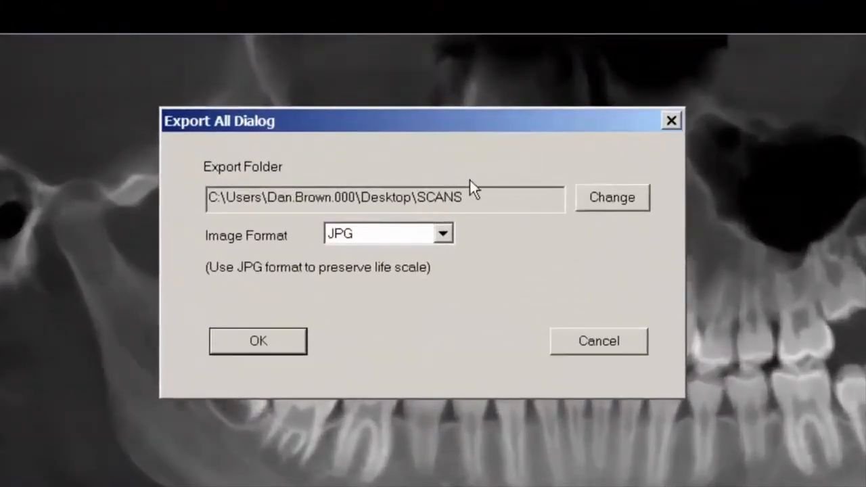
{"action": "mouse_move", "coordinate": [452, 262]}
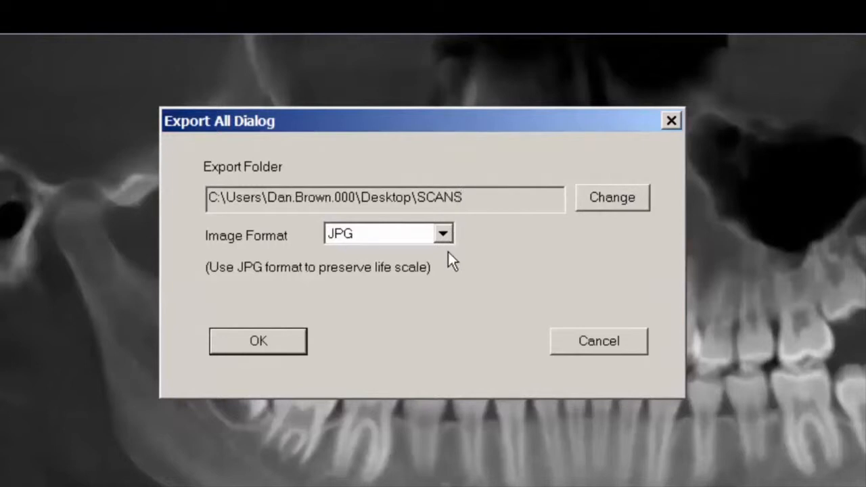
{"action": "left_click", "coordinate": [443, 233]}
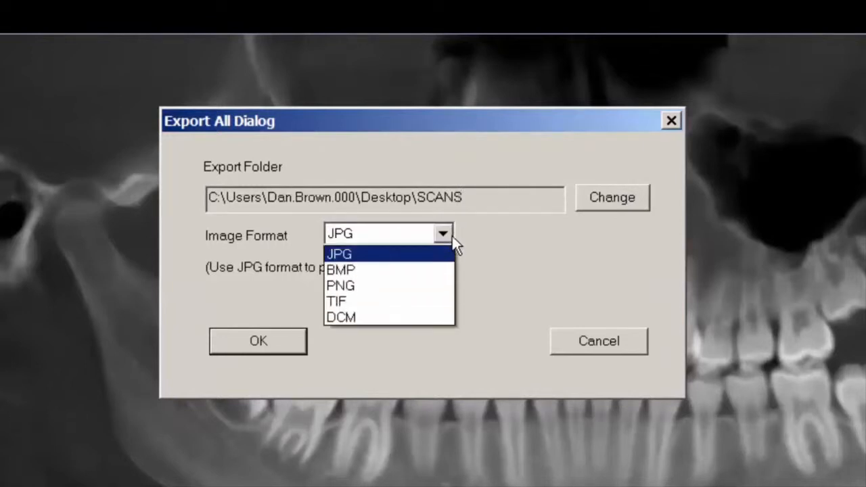
{"action": "left_click", "coordinate": [338, 253]}
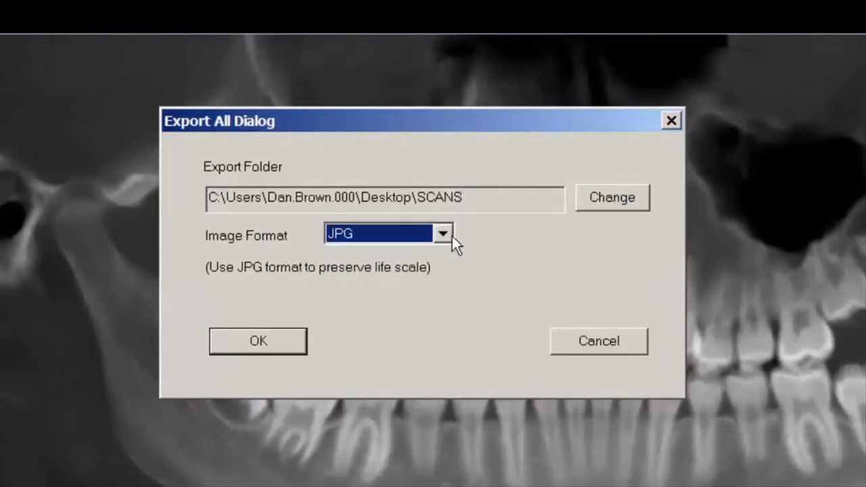
{"action": "mouse_move", "coordinate": [320, 330]}
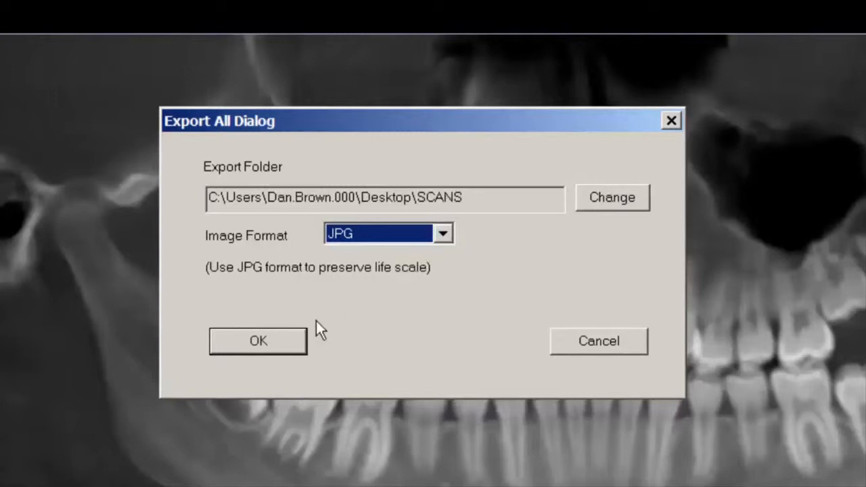
{"action": "left_click", "coordinate": [258, 341]}
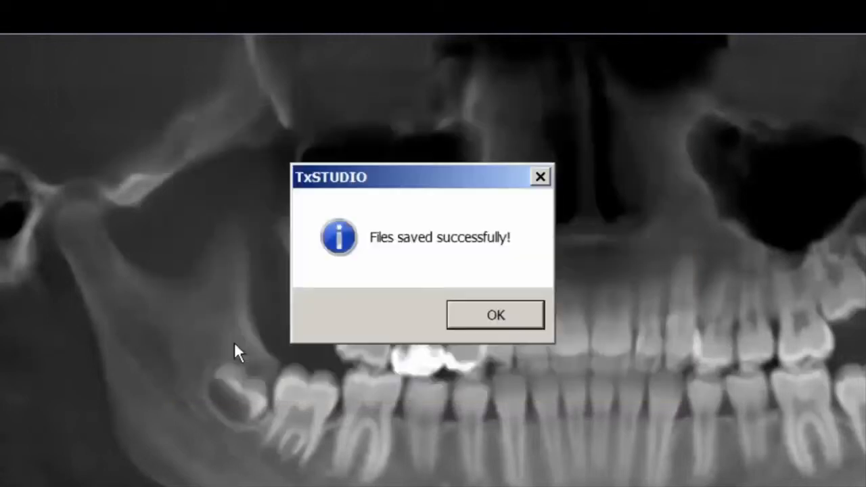
{"action": "mouse_move", "coordinate": [493, 313]}
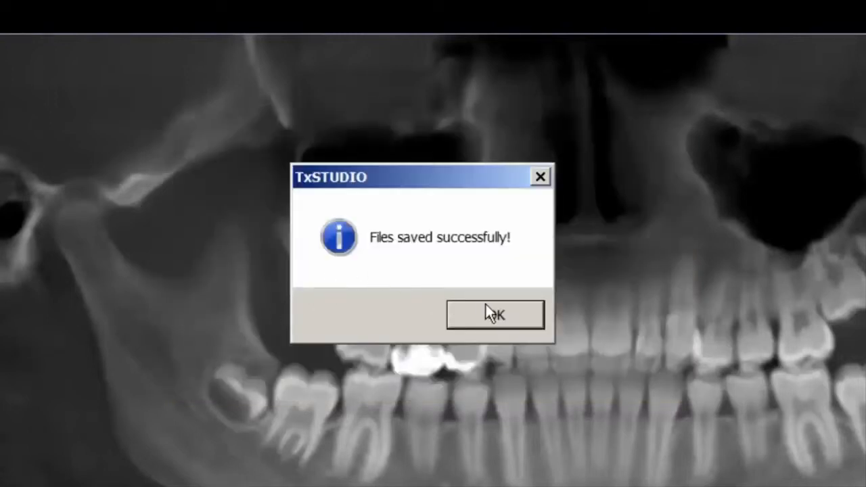
{"action": "left_click", "coordinate": [494, 314]}
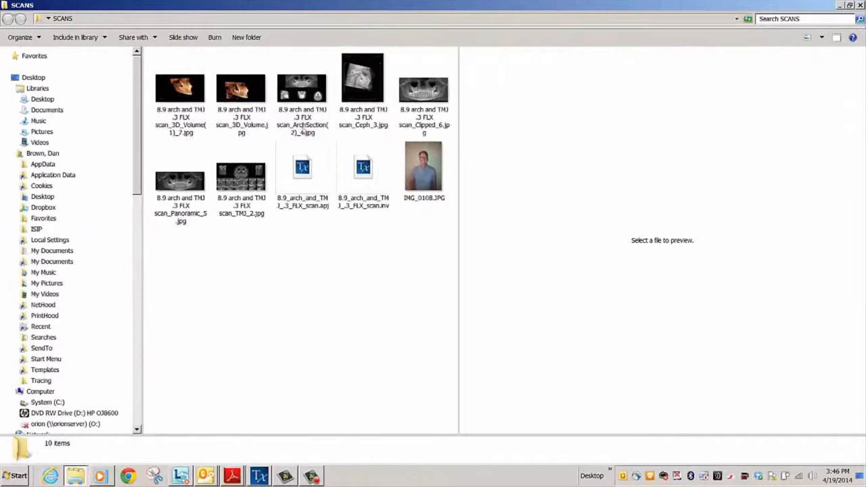
{"action": "double_click", "coordinate": [180, 88]}
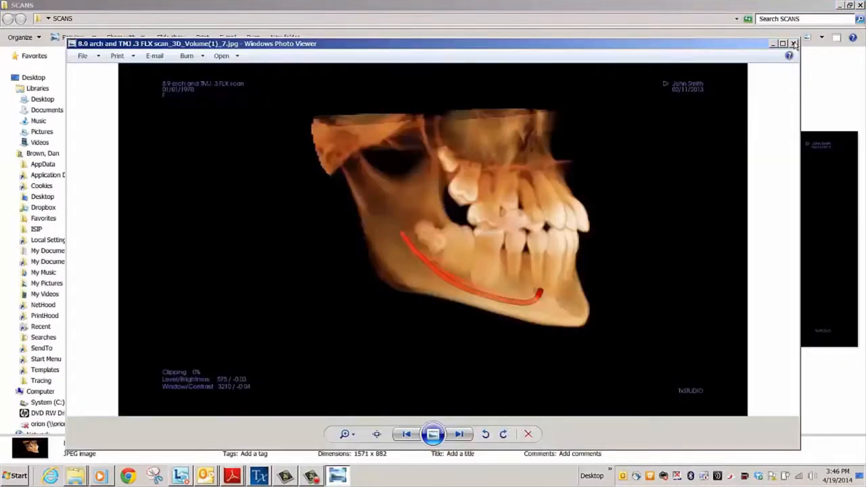
{"action": "left_click", "coordinate": [793, 44]}
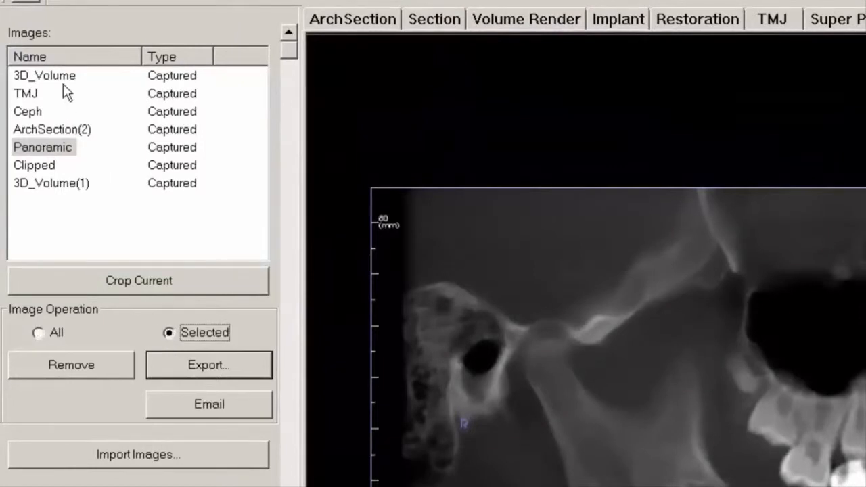
- Email the 3D_Volume image as a JPG attachment, then close the draft unsent
{"action": "left_click", "coordinate": [44, 75]}
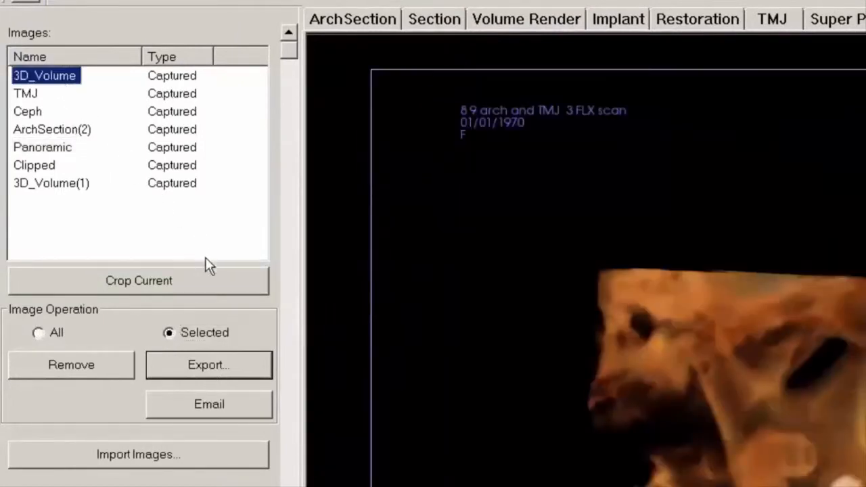
{"action": "left_click", "coordinate": [208, 403]}
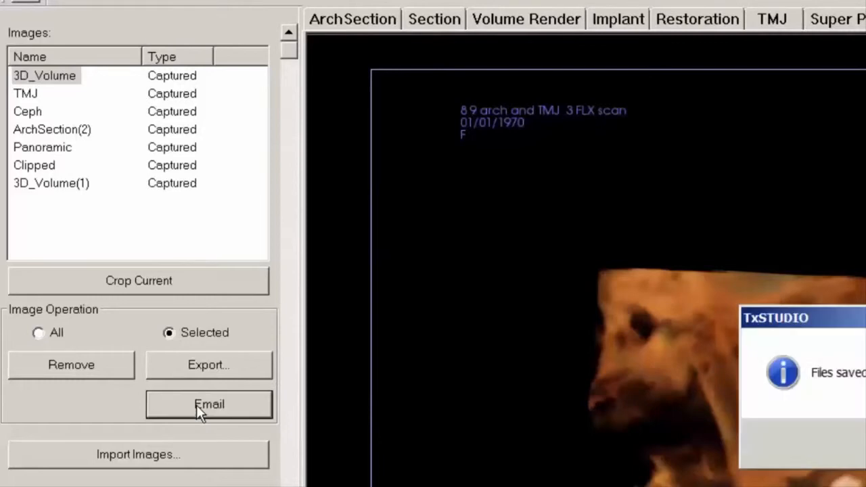
{"action": "left_click", "coordinate": [209, 404]}
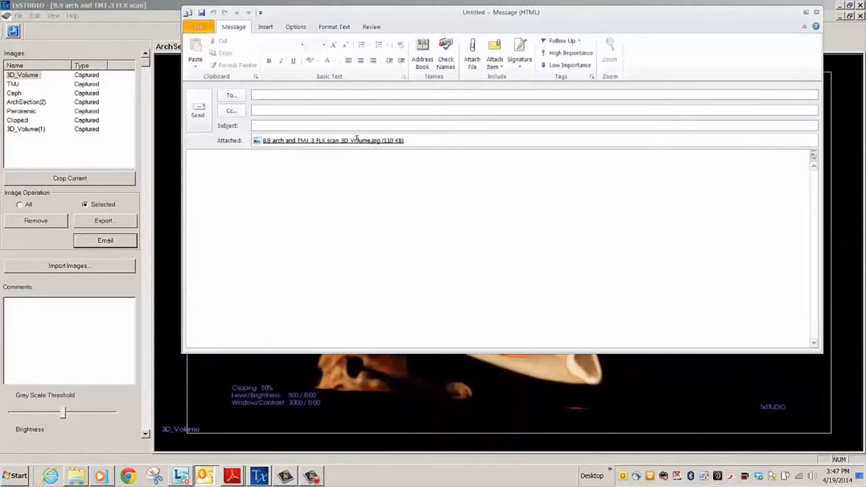
{"action": "double_click", "coordinate": [332, 140]}
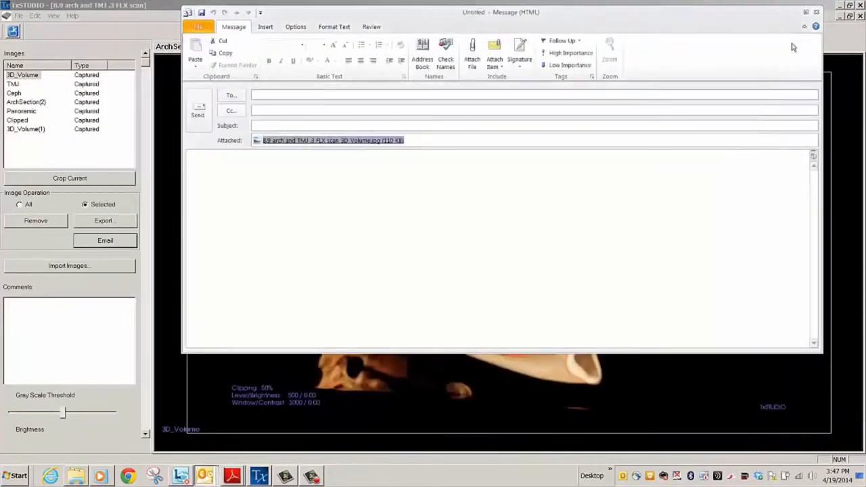
{"action": "left_click", "coordinate": [816, 12]}
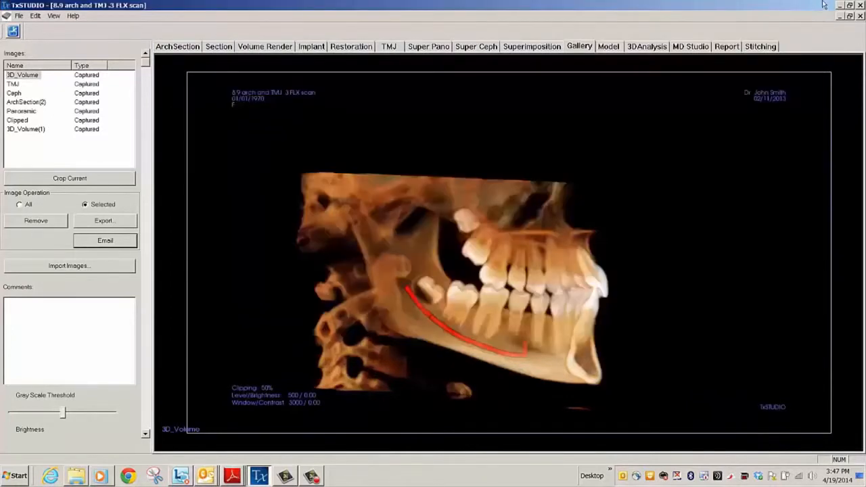
- Import IMG_0108.JPG from SCANS as a non-X-ray photo and view the Ceph image
{"action": "left_click", "coordinate": [69, 265]}
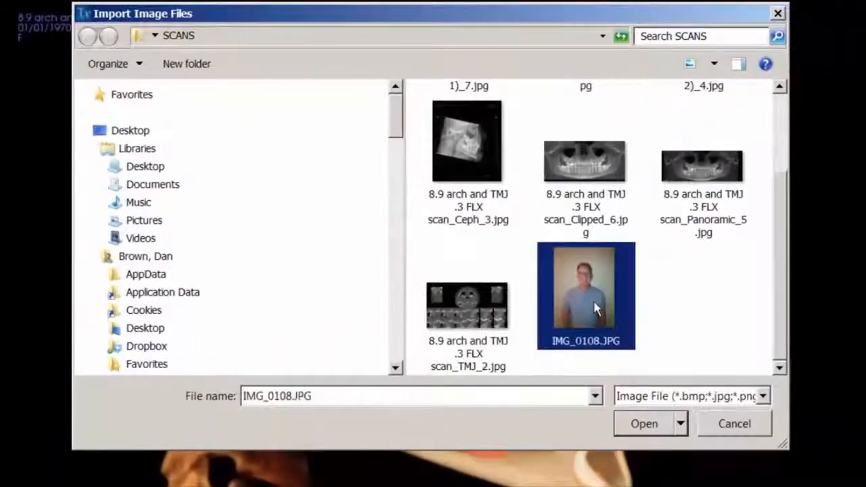
{"action": "left_click", "coordinate": [642, 424]}
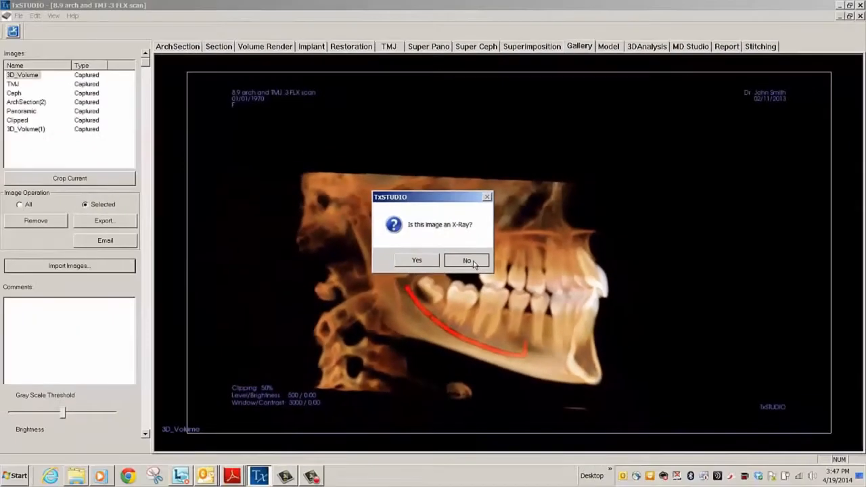
{"action": "left_click", "coordinate": [467, 261]}
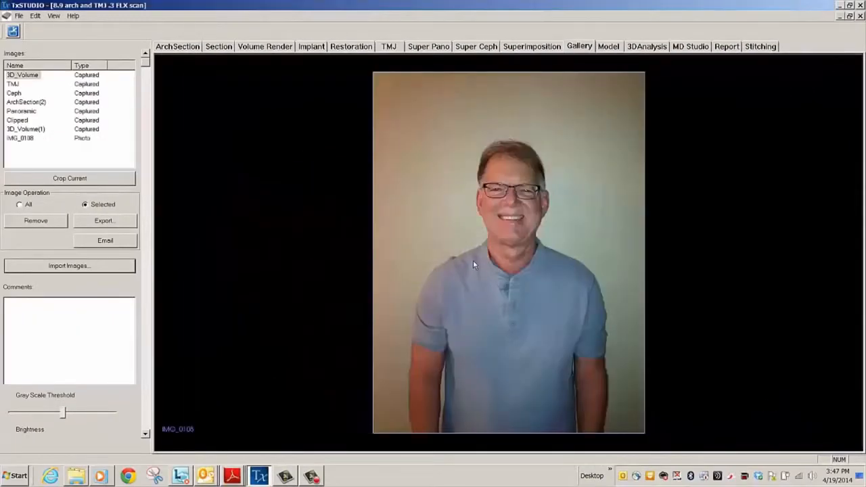
{"action": "left_click", "coordinate": [21, 138]}
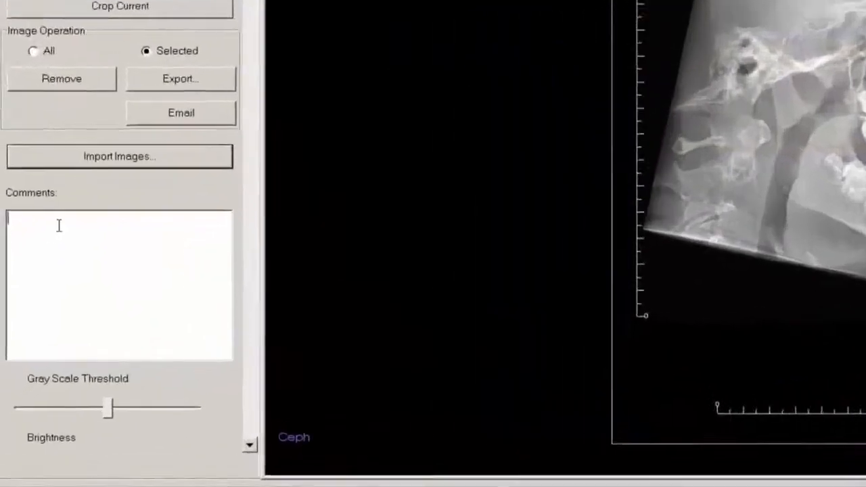
{"action": "type", "text": "Begin"}
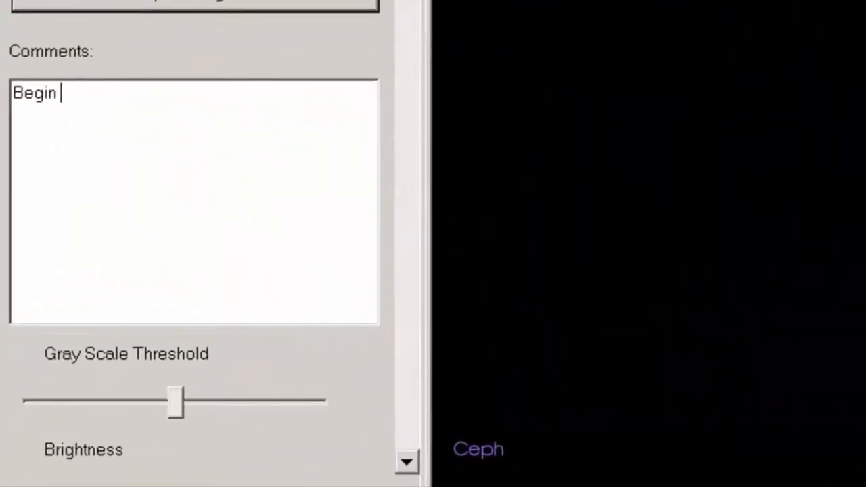
{"action": "type", "text": "typing to add comments"}
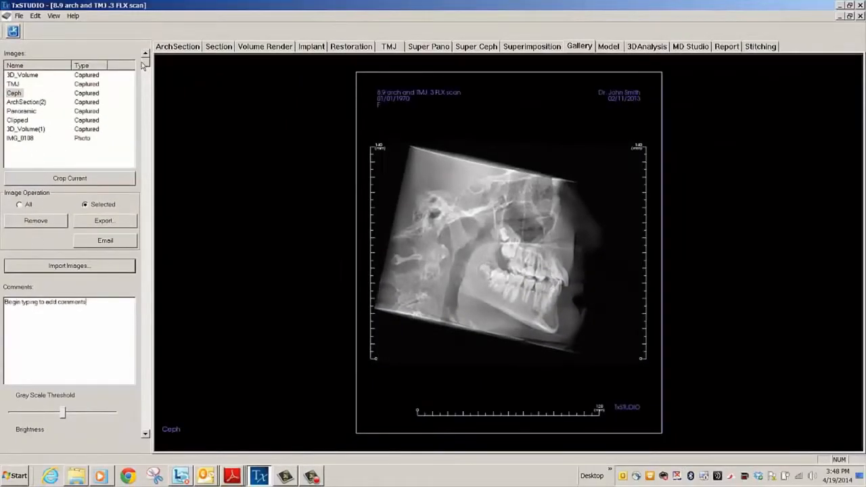
{"action": "scroll", "scroll_direction": "down", "scroll_amount": 3}
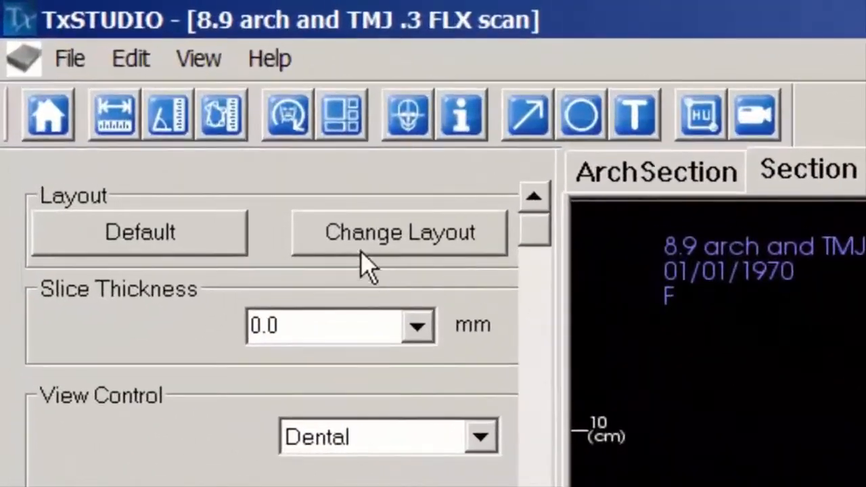
- Capture the Axial view as type Section with comment 'Axial section saved as section'
{"action": "left_click", "coordinate": [199, 58]}
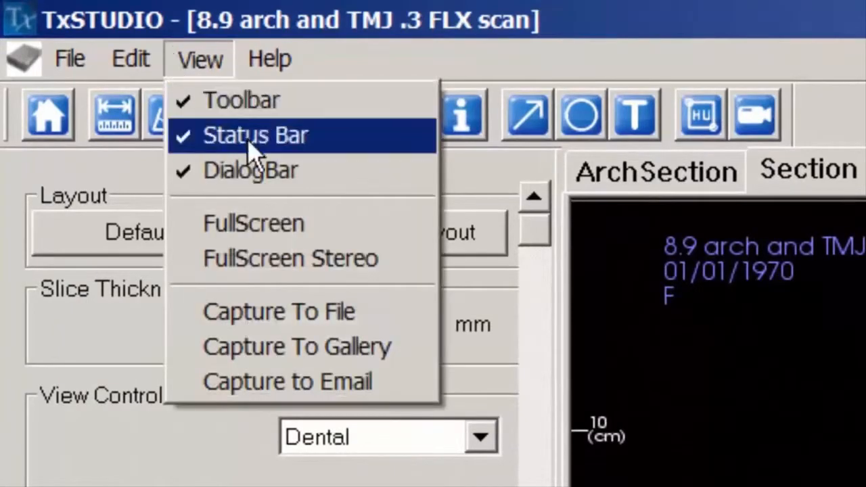
{"action": "left_click", "coordinate": [278, 312]}
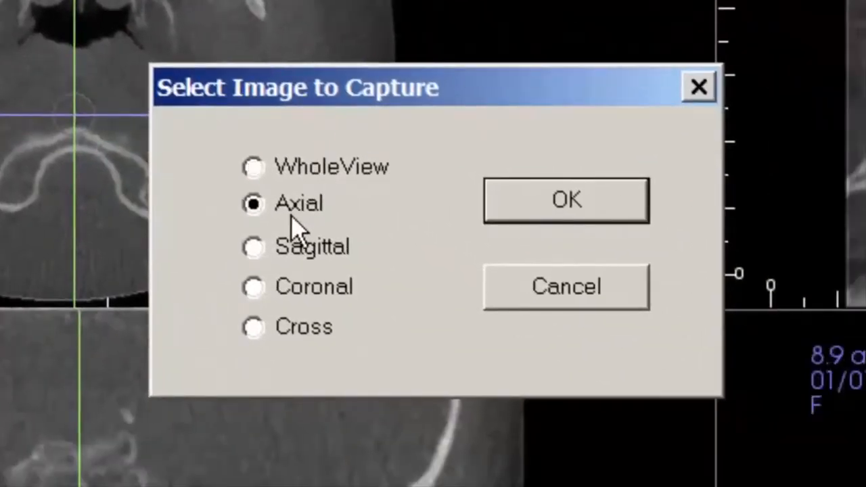
{"action": "left_click", "coordinate": [566, 200]}
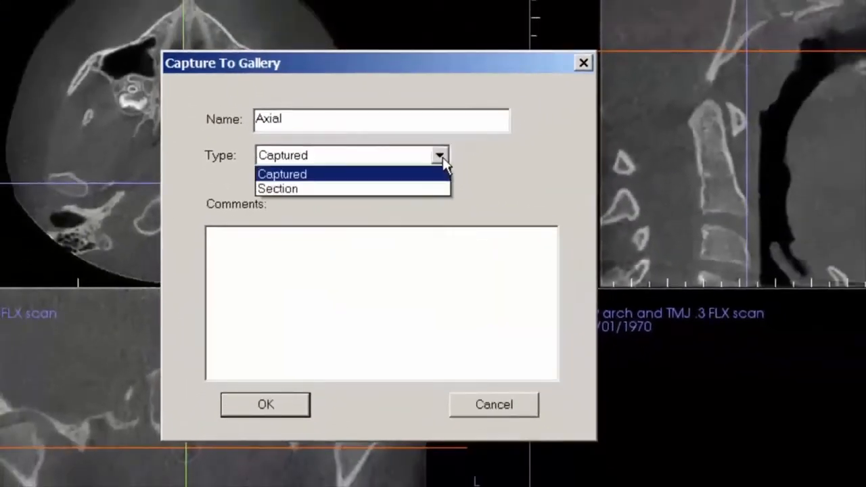
{"action": "left_click", "coordinate": [277, 189]}
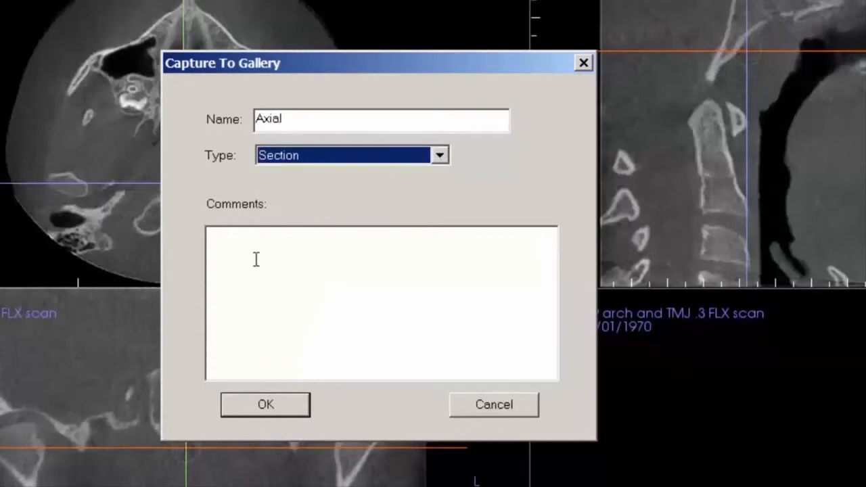
{"action": "type", "text": "A"}
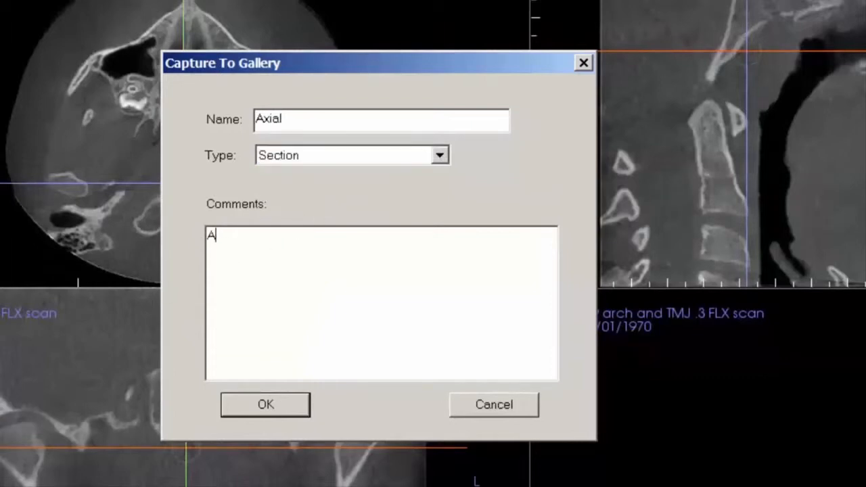
{"action": "type", "text": "xial"}
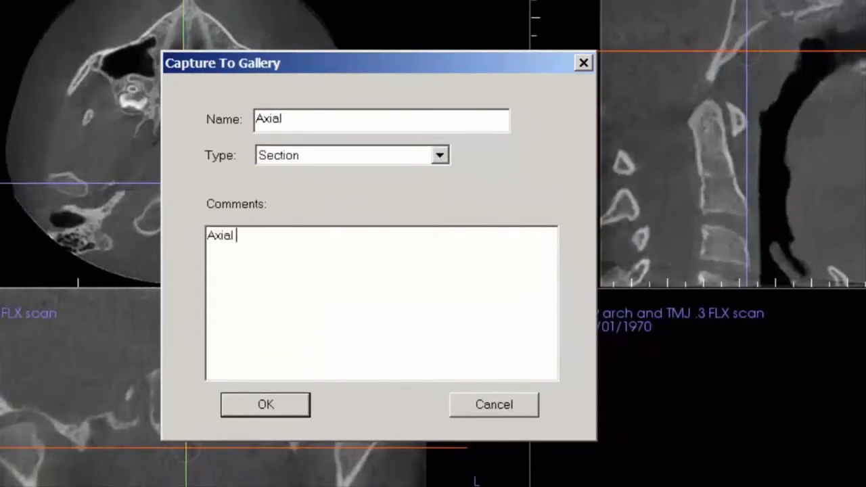
{"action": "type", "text": "section"}
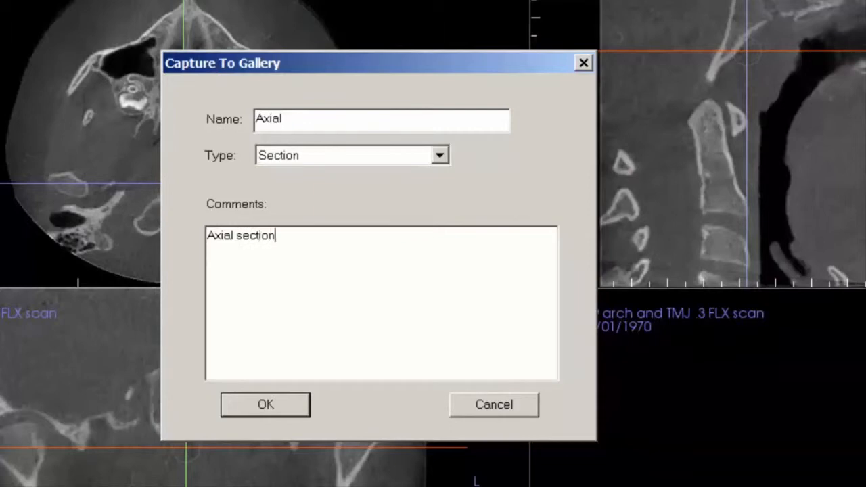
{"action": "type", "text": "saved as"}
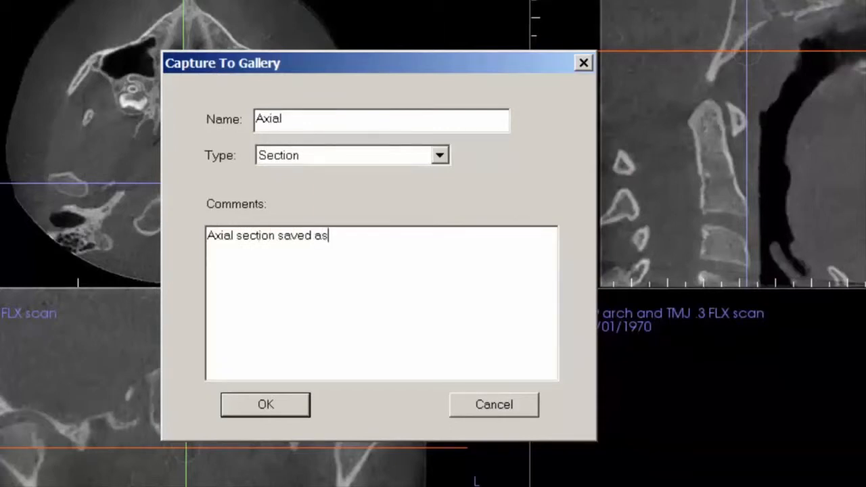
{"action": "type", "text": "secti"}
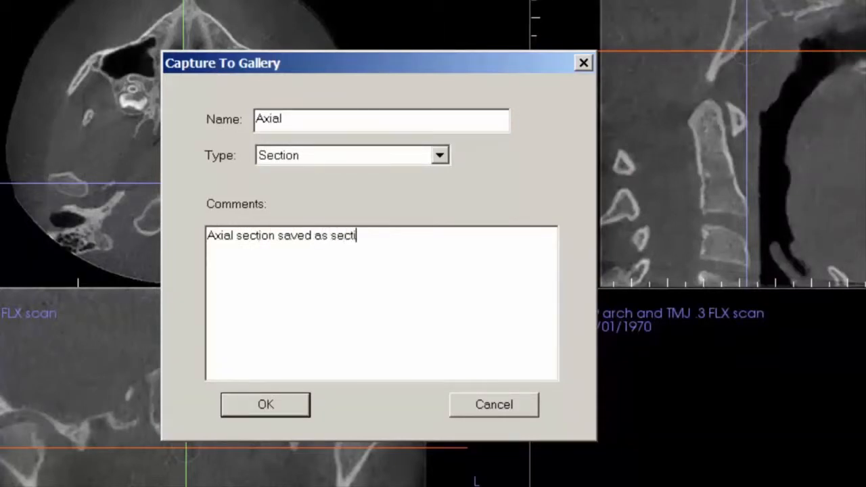
{"action": "type", "text": "on"}
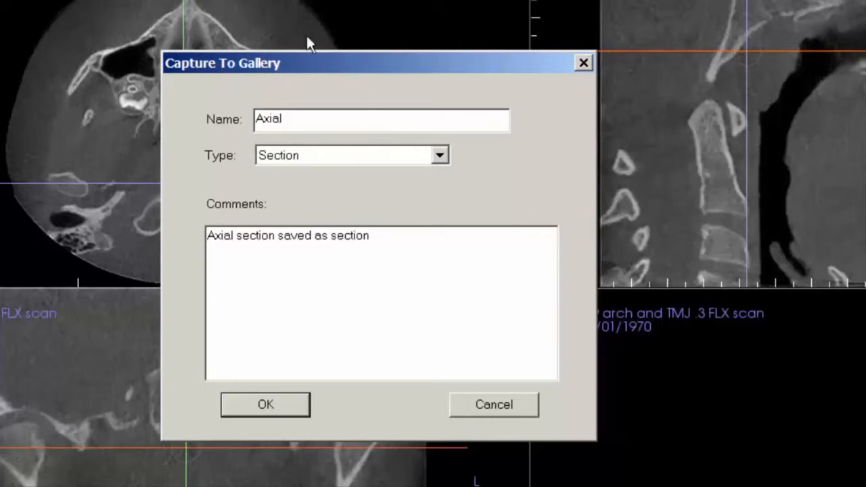
{"action": "left_click", "coordinate": [265, 404]}
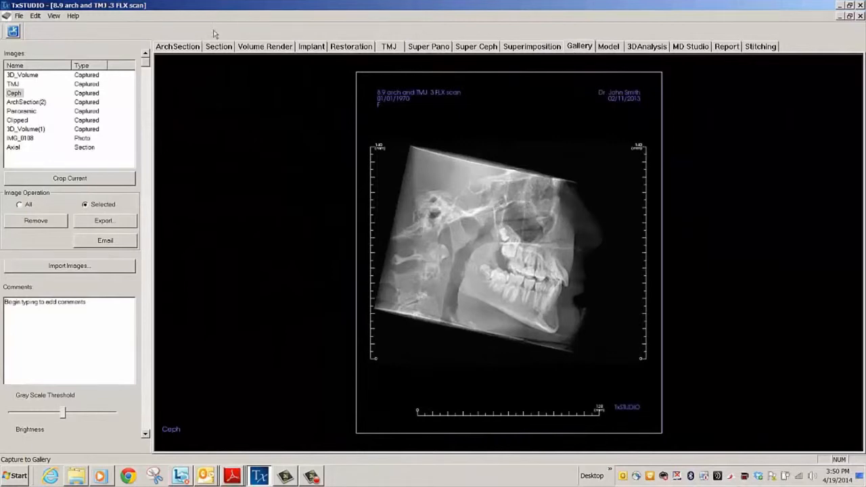
- Raise Axial image grey scale threshold, adjust brightness, lower contrast, and view sharpening options
{"action": "left_click", "coordinate": [13, 147]}
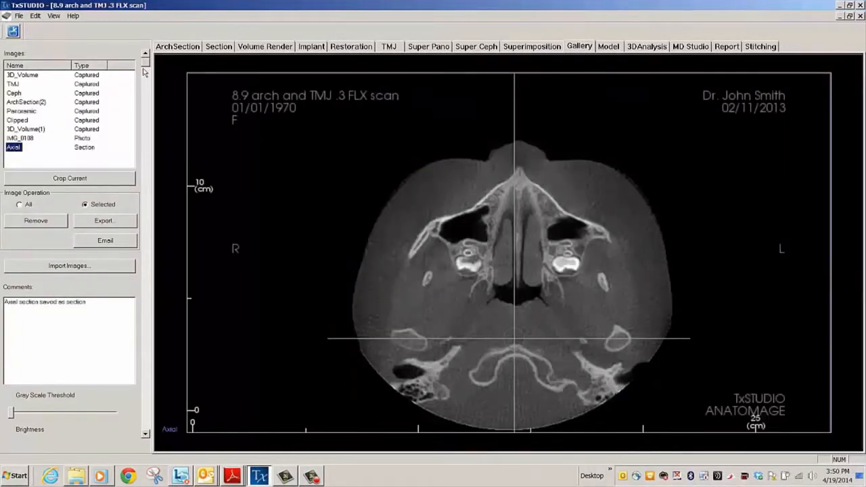
{"action": "scroll", "scroll_direction": "down", "scroll_amount": 3}
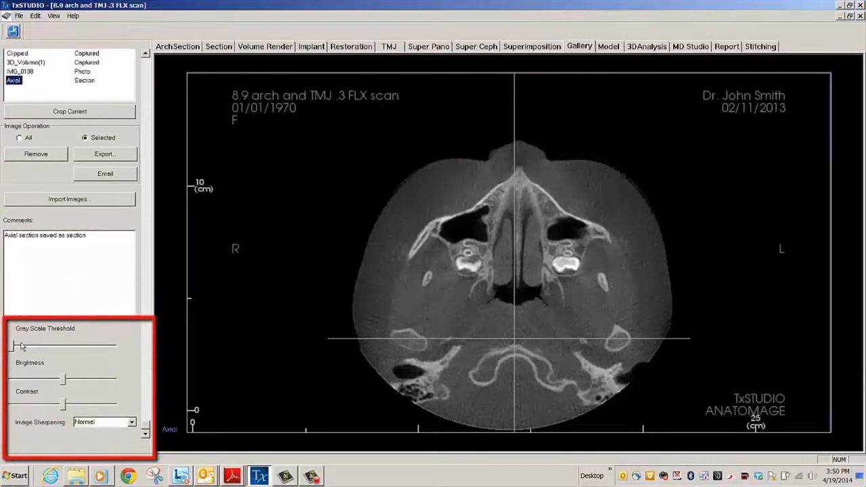
{"action": "left_click_drag", "start_coordinate": [13, 345], "coordinate": [32, 345]}
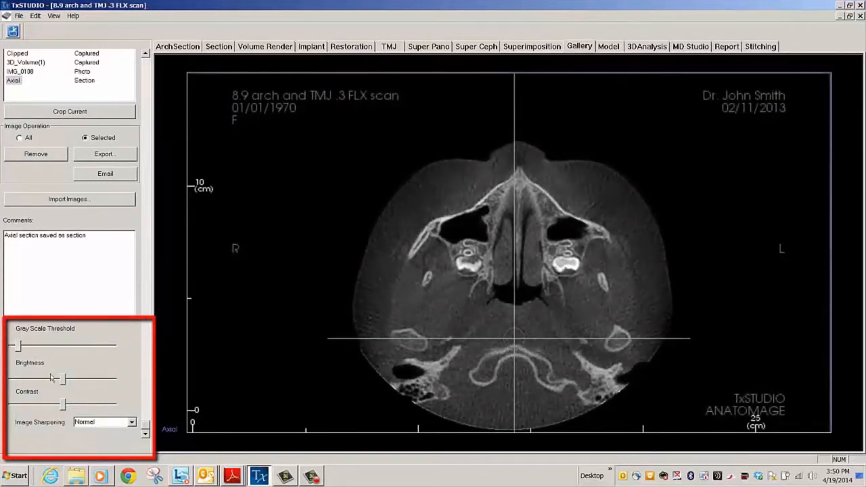
{"action": "left_click_drag", "start_coordinate": [53, 377], "coordinate": [64, 377]}
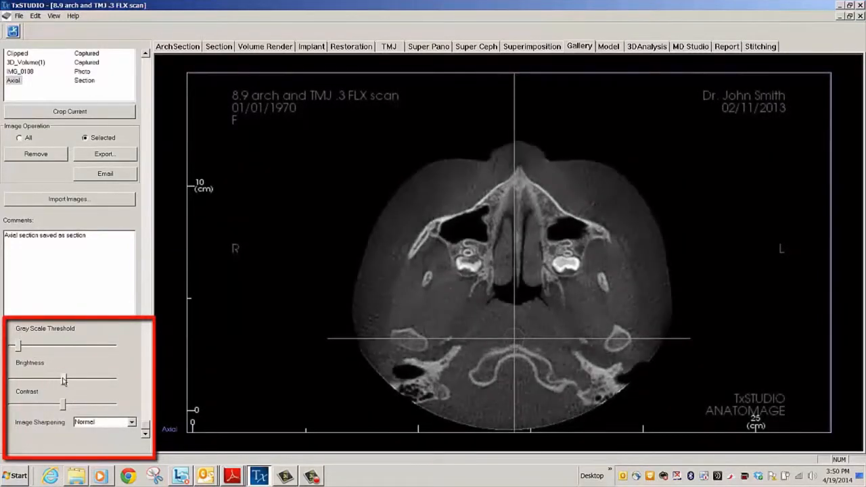
{"action": "left_click_drag", "start_coordinate": [64, 404], "coordinate": [93, 403]}
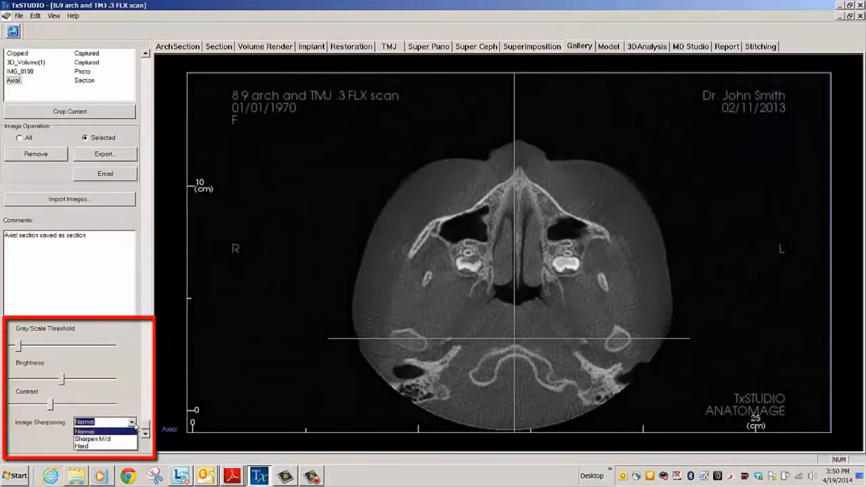
{"action": "left_click", "coordinate": [81, 446]}
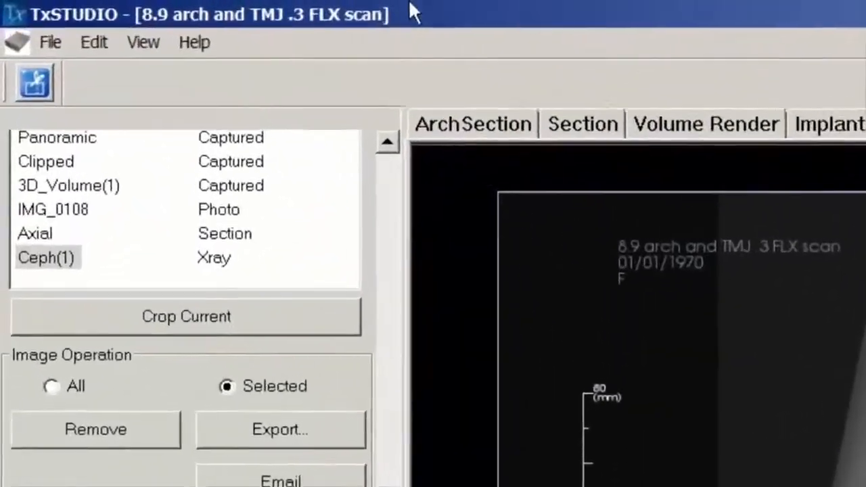
- Bring up the Print dialog for the Ceph(1) X-ray on the HP Officejet Pro 8600
{"action": "left_click", "coordinate": [49, 42]}
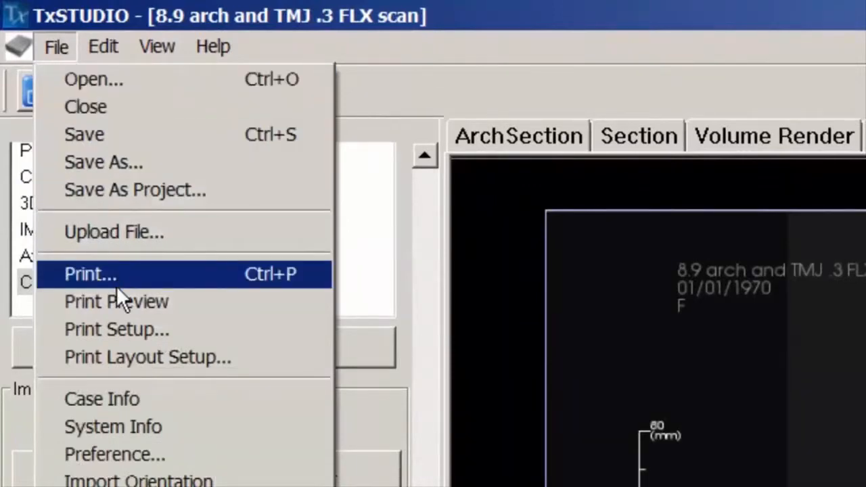
{"action": "left_click", "coordinate": [90, 274]}
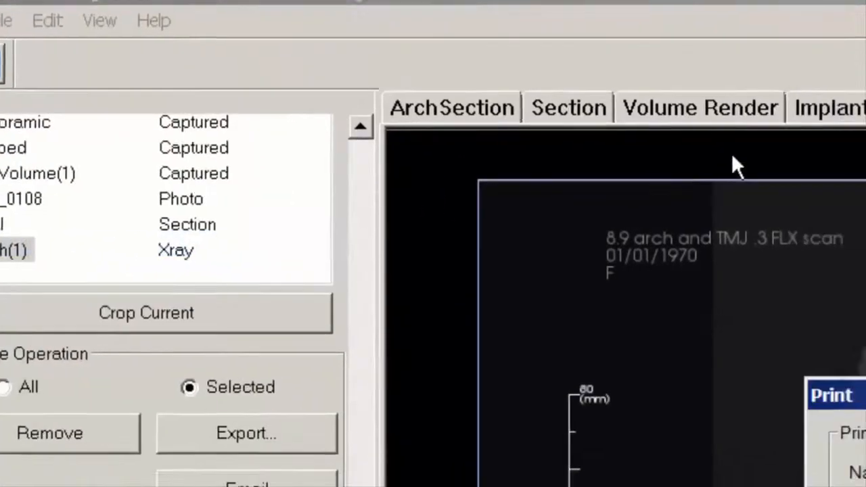
{"action": "left_click", "coordinate": [830, 395]}
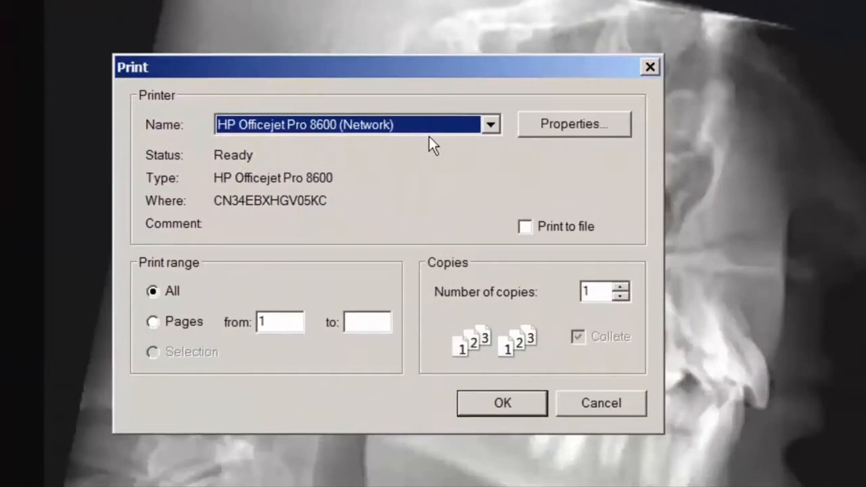